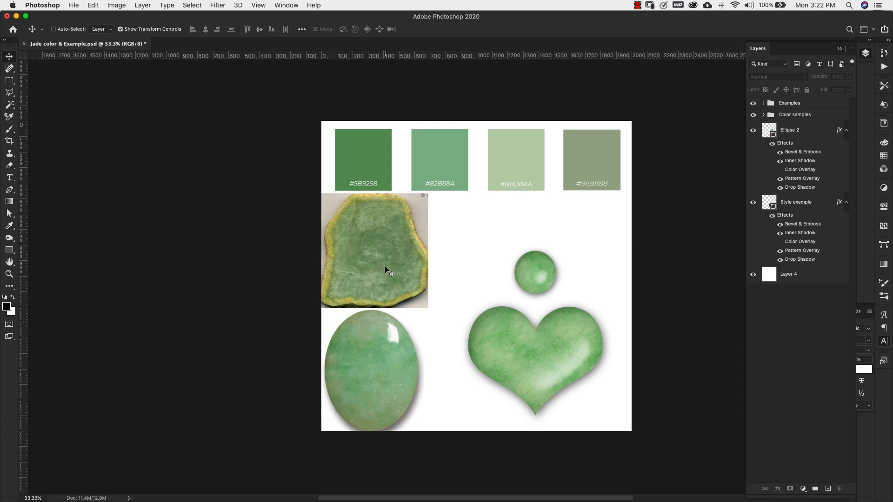
mouse_move(384, 369)
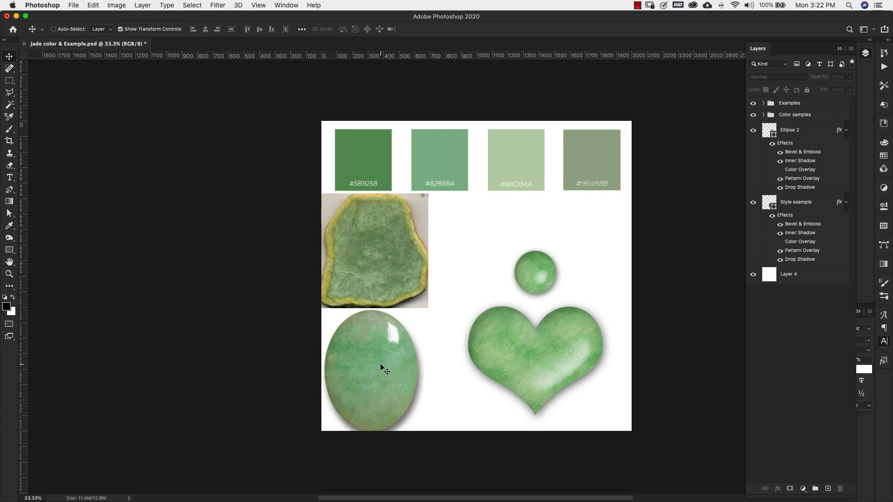
mouse_move(433, 224)
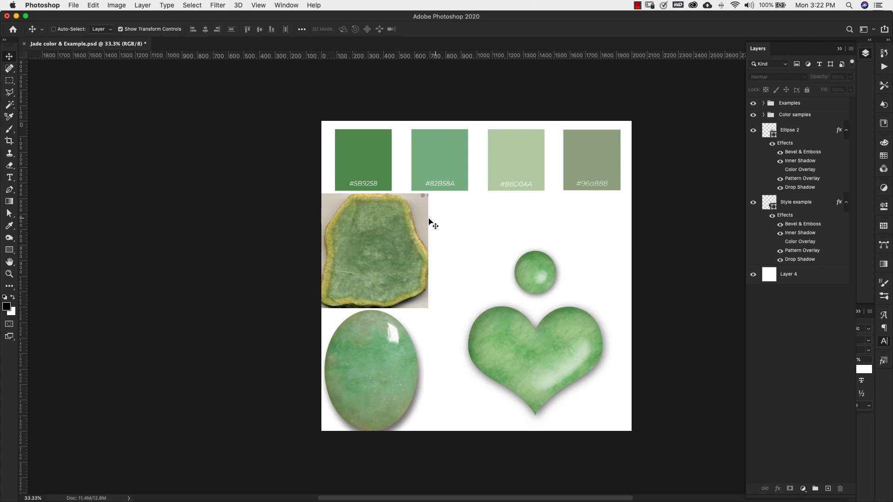
mouse_move(472, 168)
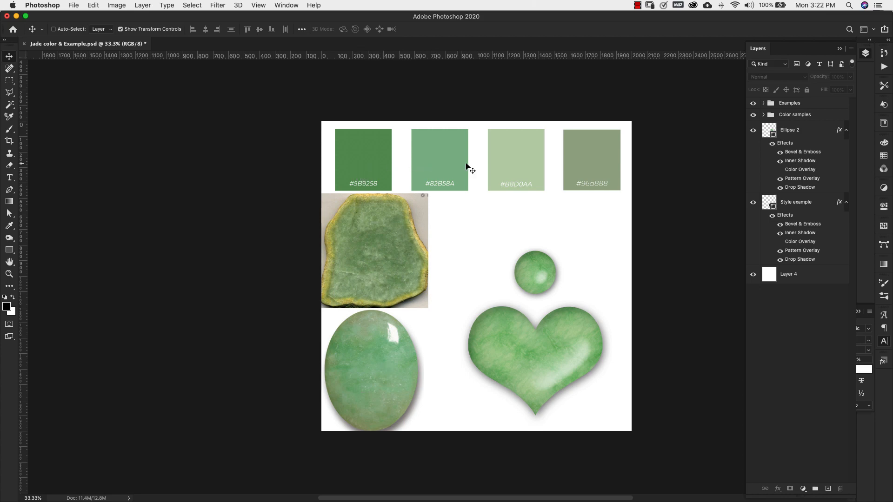
mouse_move(620, 161)
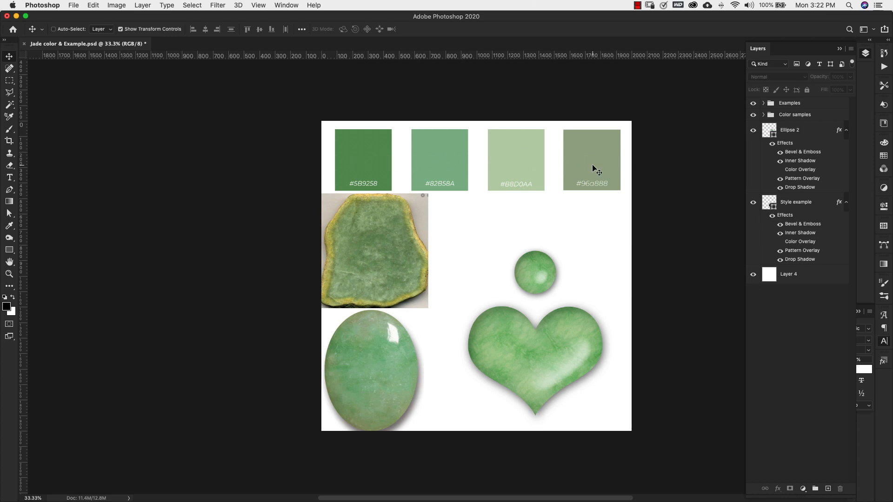
mouse_move(502, 206)
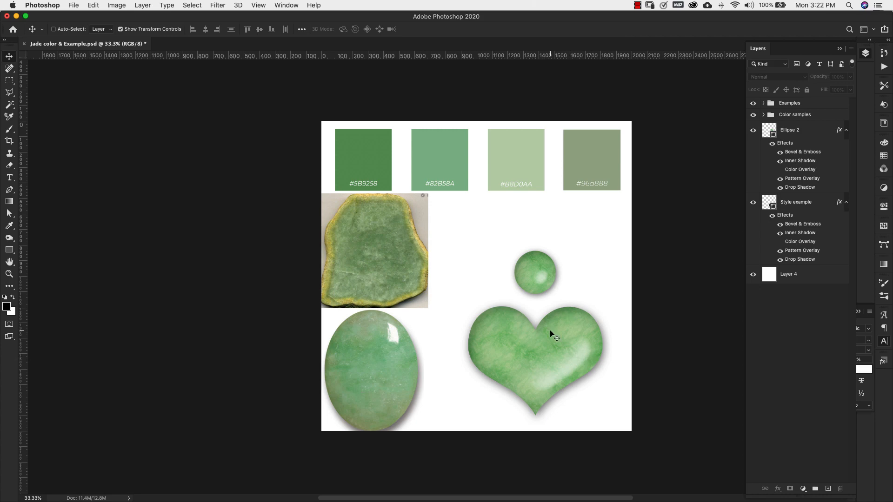
mouse_move(559, 341)
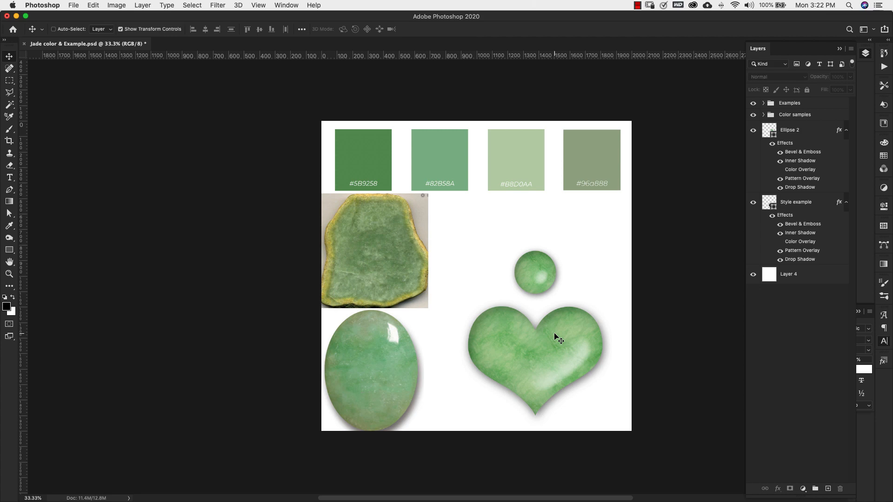
mouse_move(782, 197)
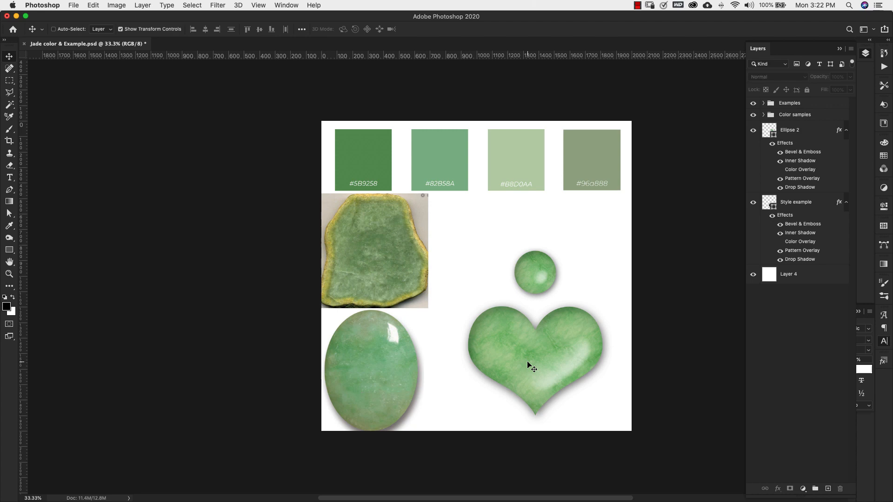
mouse_move(539, 369)
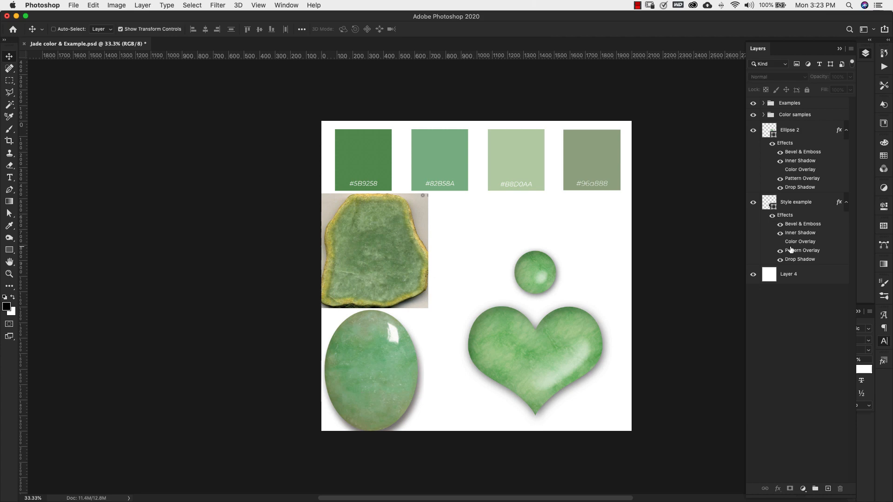
mouse_move(633, 175)
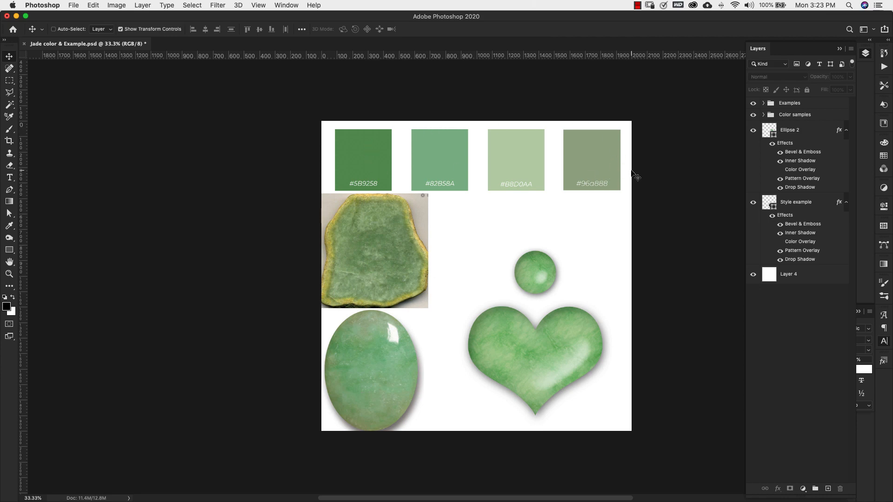
mouse_move(605, 158)
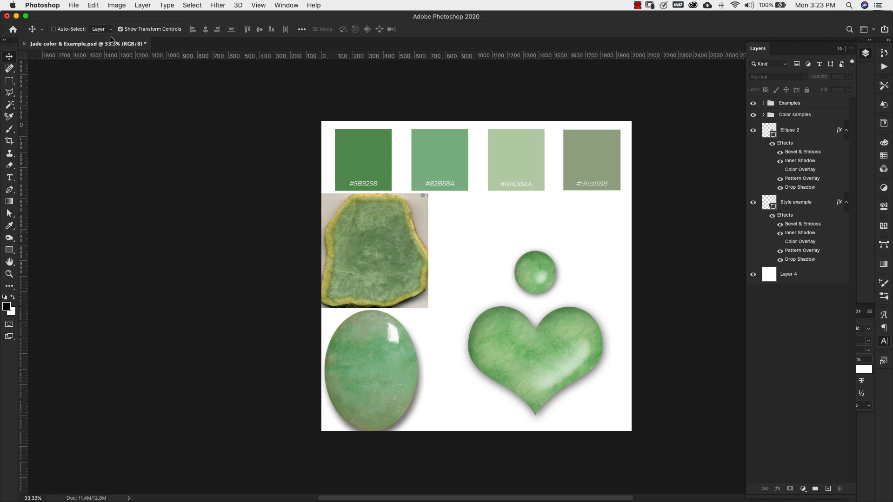
- Create a new blank white 1920×1080 px document at 96 ppi
left_click(72, 6)
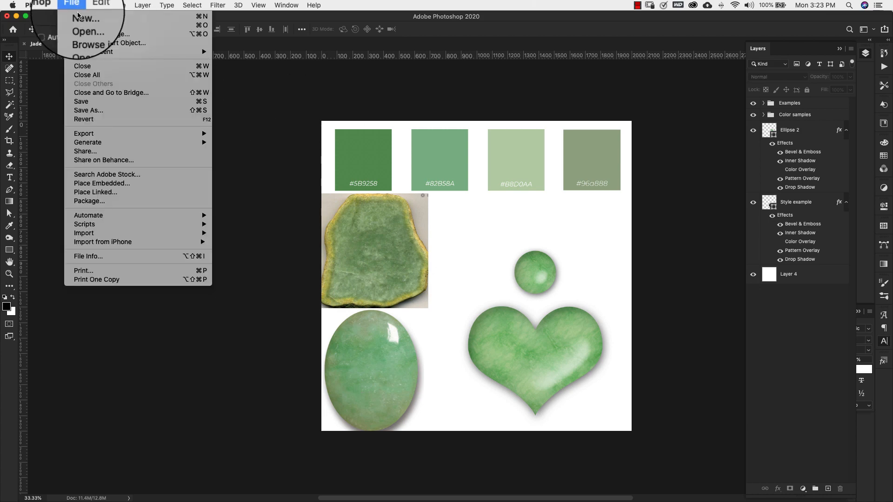
left_click(84, 18)
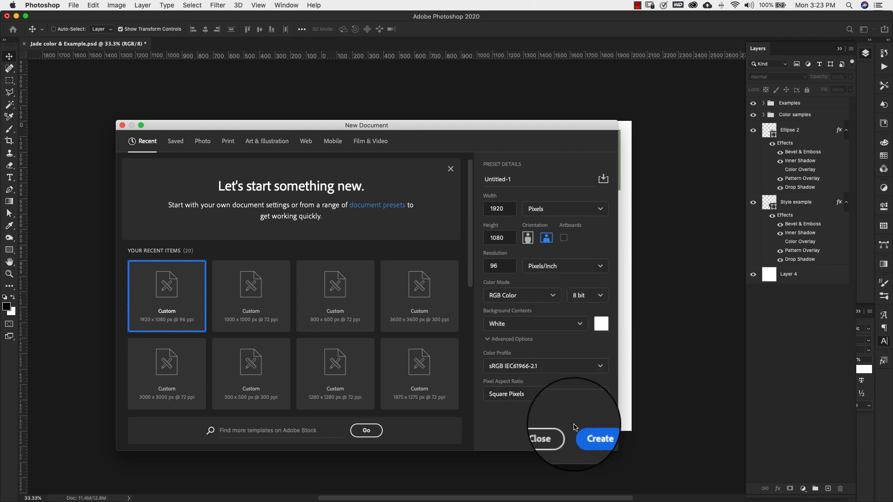
left_click(597, 438)
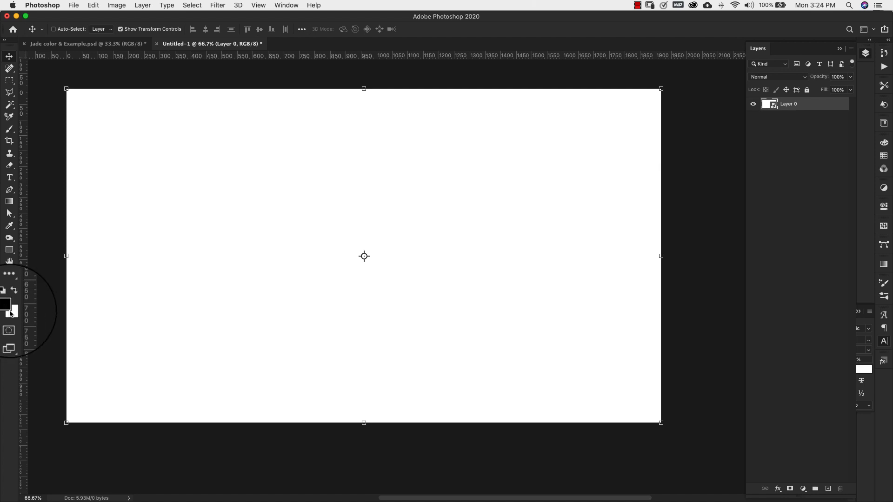
- Render Clouds, then Difference Clouds over the canvas to build marbled veining
left_click(3, 290)
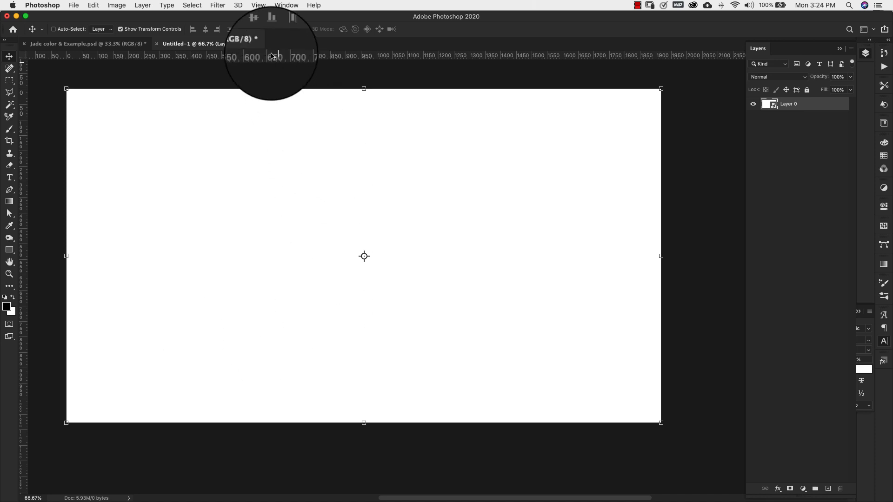
left_click(217, 6)
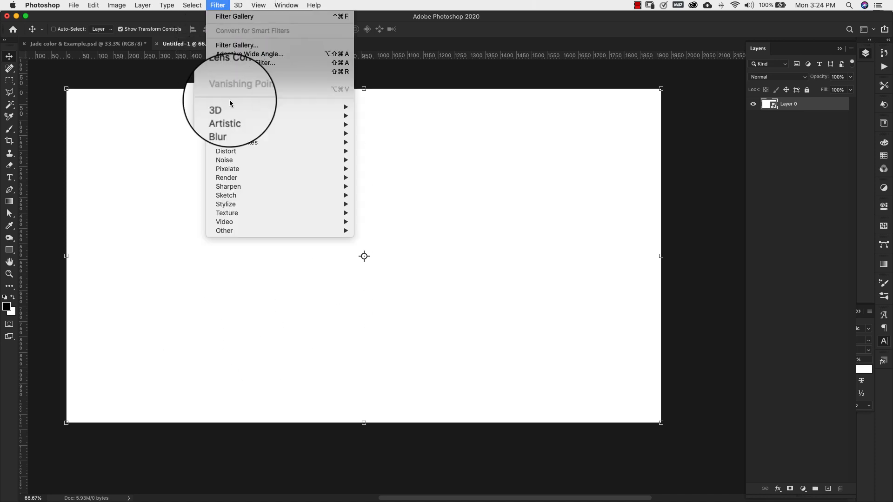
mouse_move(273, 186)
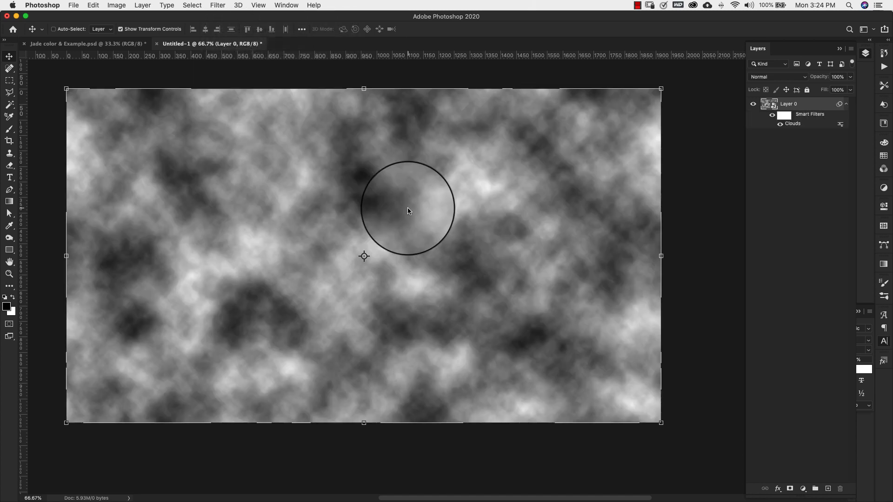
left_click(217, 5)
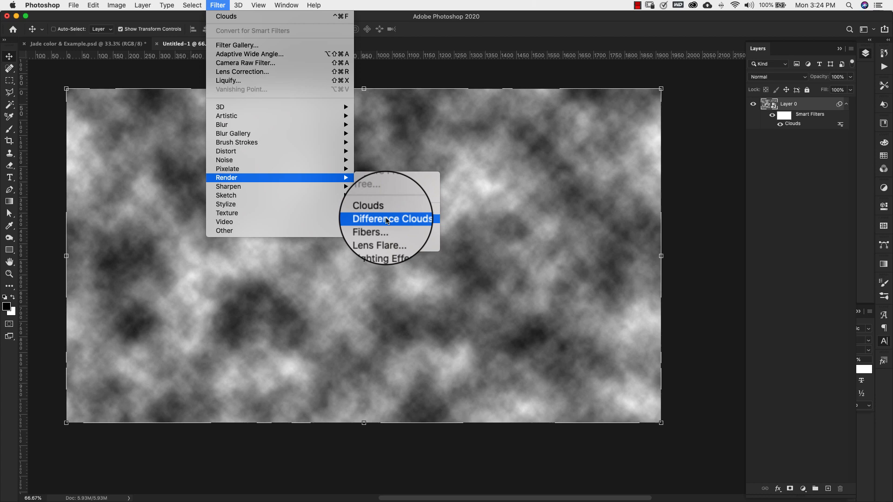
left_click(391, 219)
type("96")
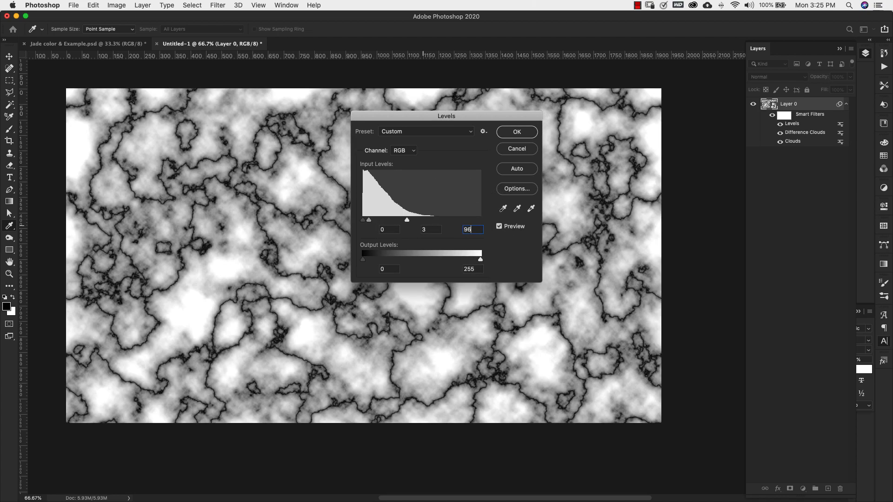
mouse_move(273, 199)
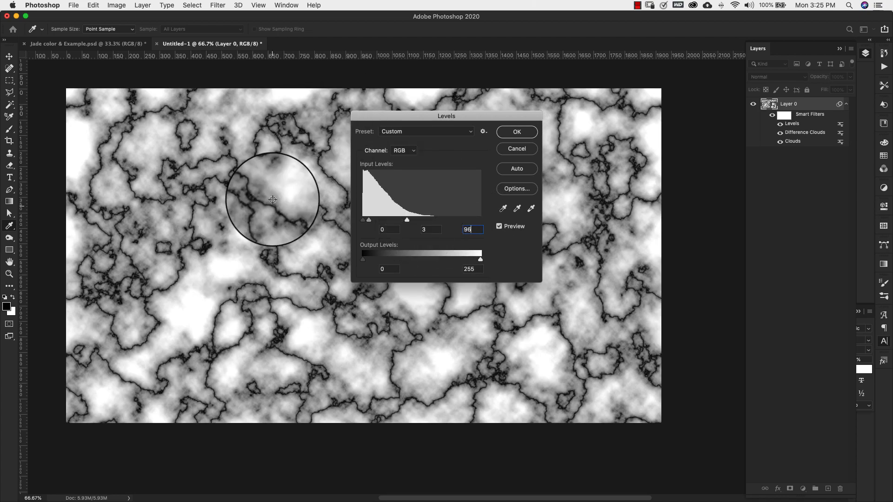
mouse_move(156, 204)
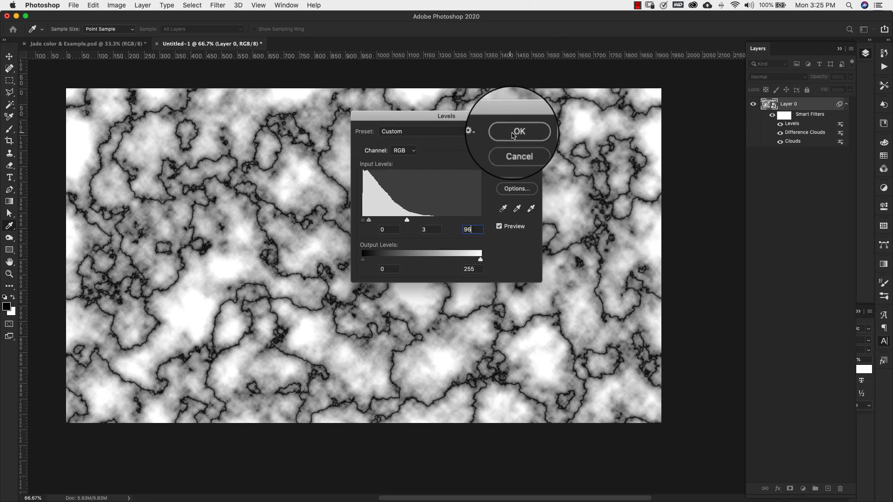
- Confirm Levels, then apply Filter Gallery with Plastic Wrap twice, Chalk & Charcoal and Sponge stacked
left_click(518, 131)
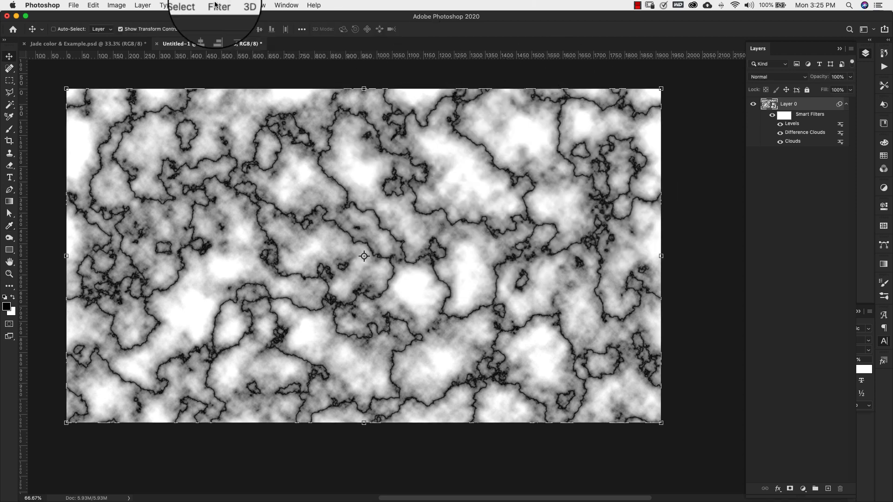
left_click(218, 6)
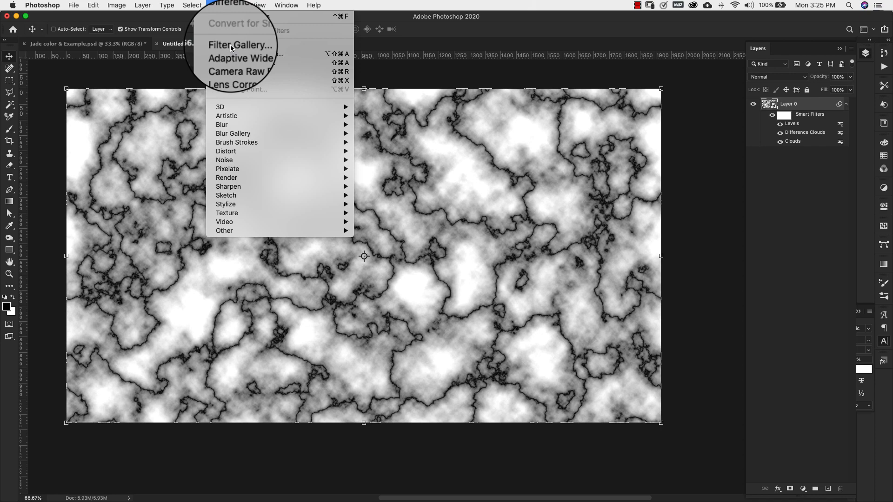
left_click(240, 45)
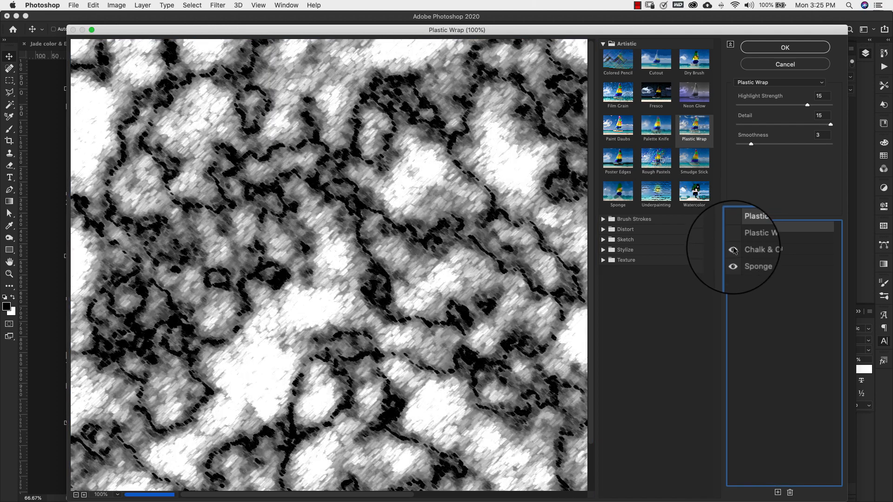
left_click(616, 193)
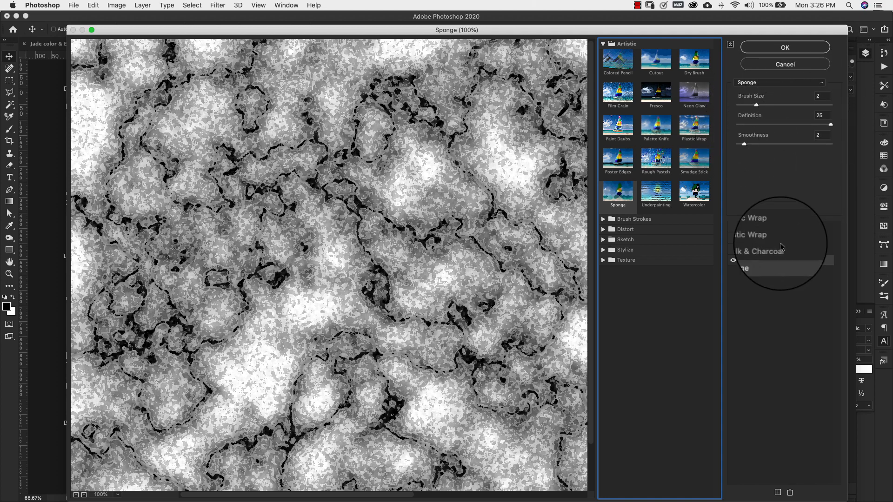
left_click(761, 249)
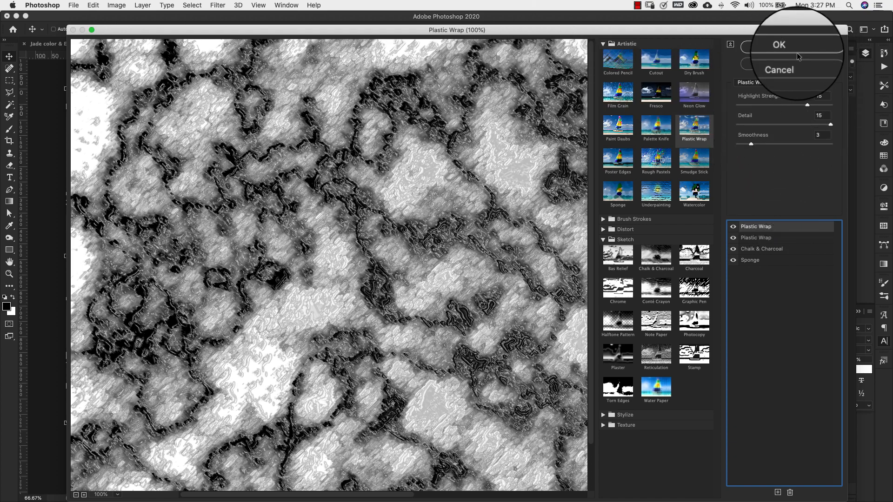
left_click(778, 45)
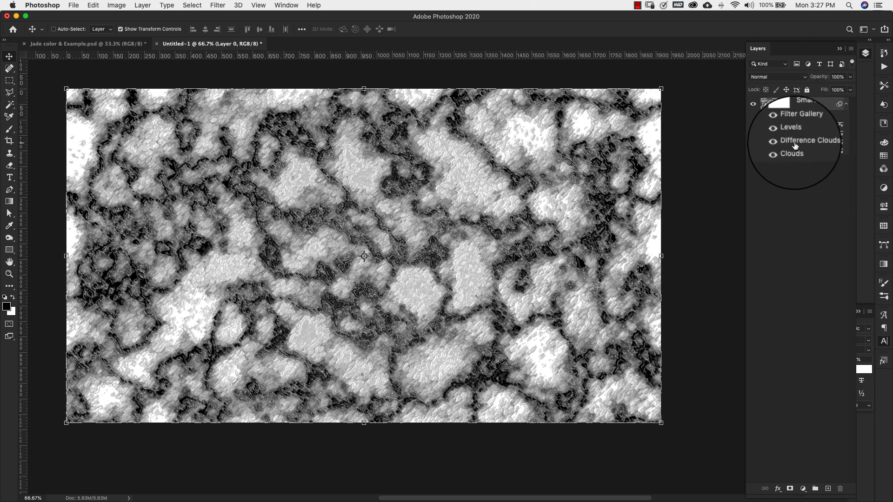
- Add a Gradient Map adjustment to the marble texture, opening its dialog
left_click(802, 488)
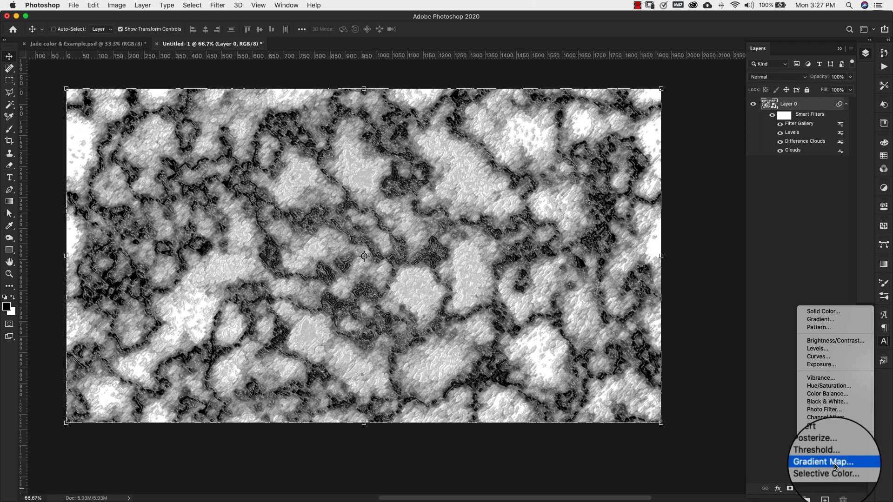
left_click(821, 462)
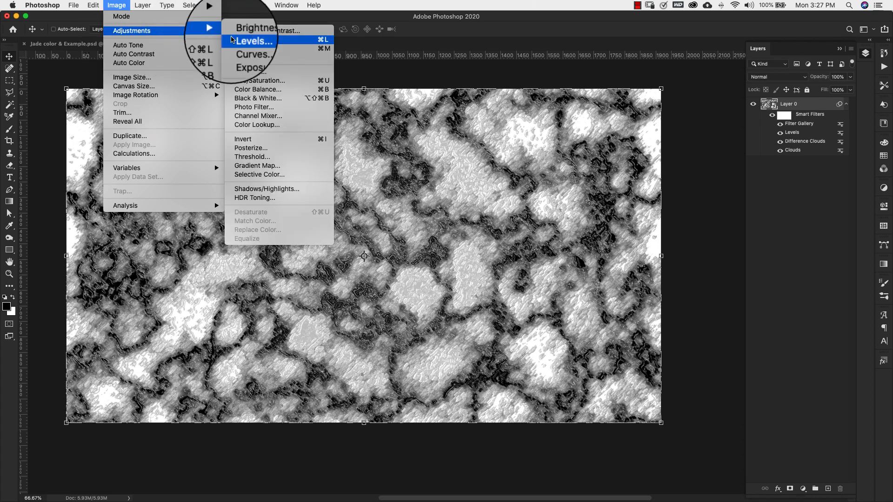
mouse_move(257, 166)
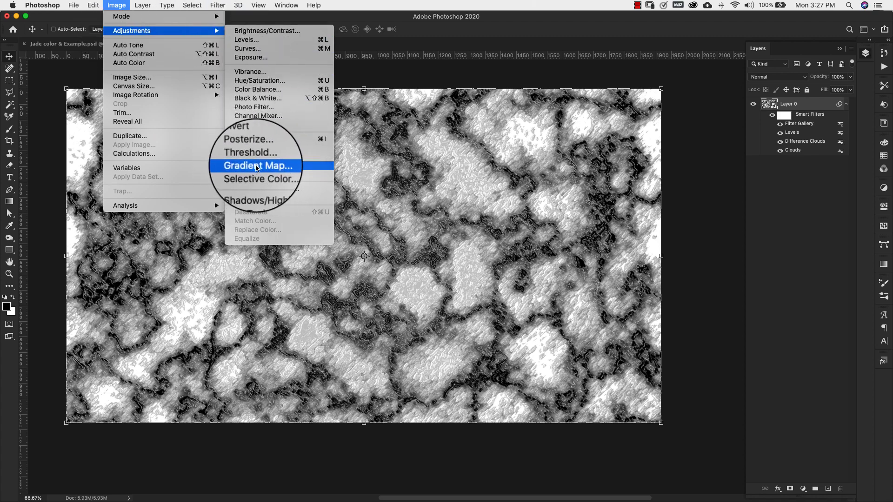
left_click(256, 166)
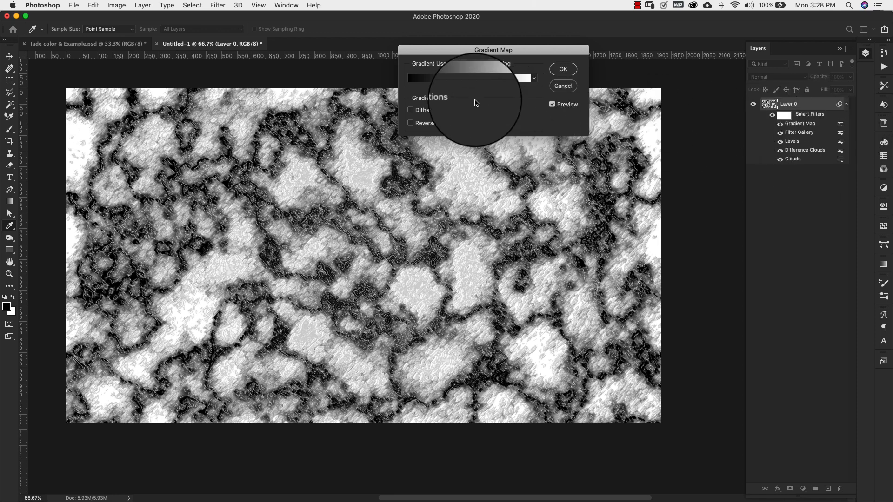
- In the Gradient Editor set the left stop to medium green #5b9258
left_click(467, 78)
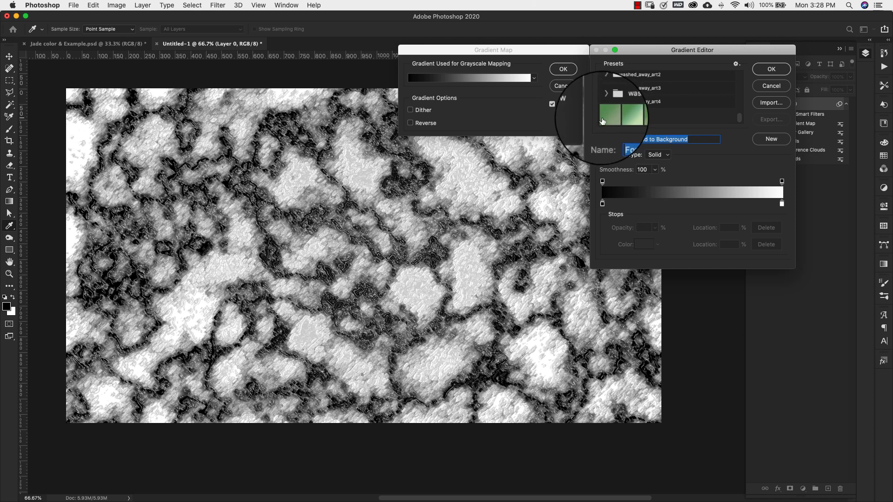
left_click(607, 115)
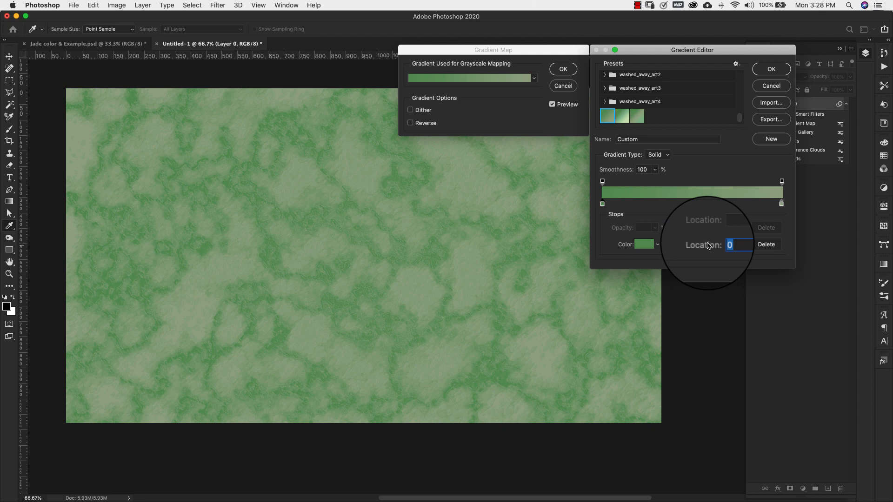
left_click(643, 244)
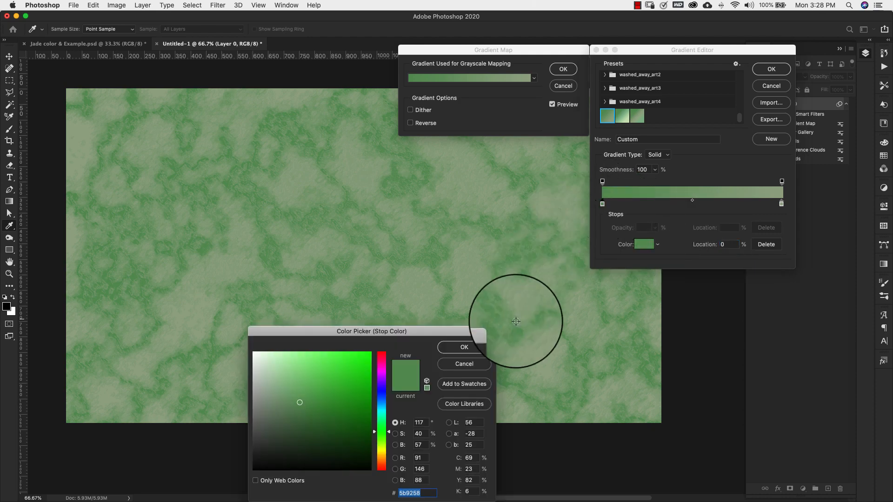
left_click_drag(371, 331, 446, 142)
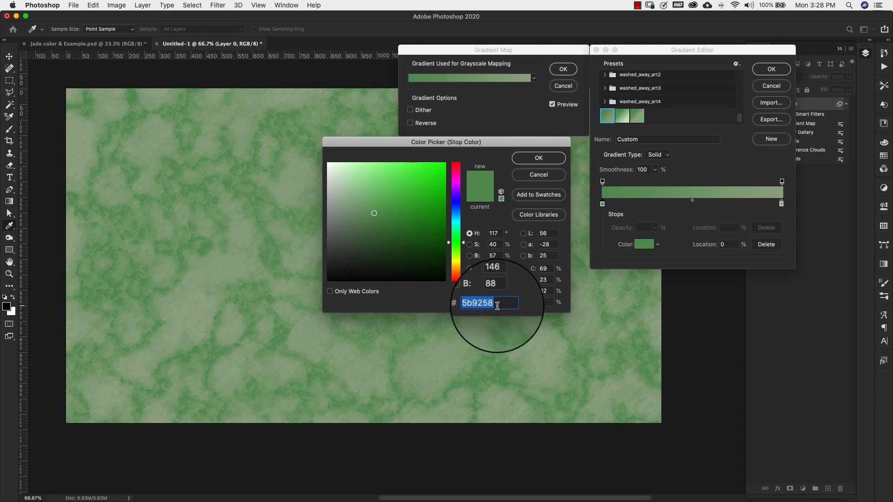
left_click(537, 158)
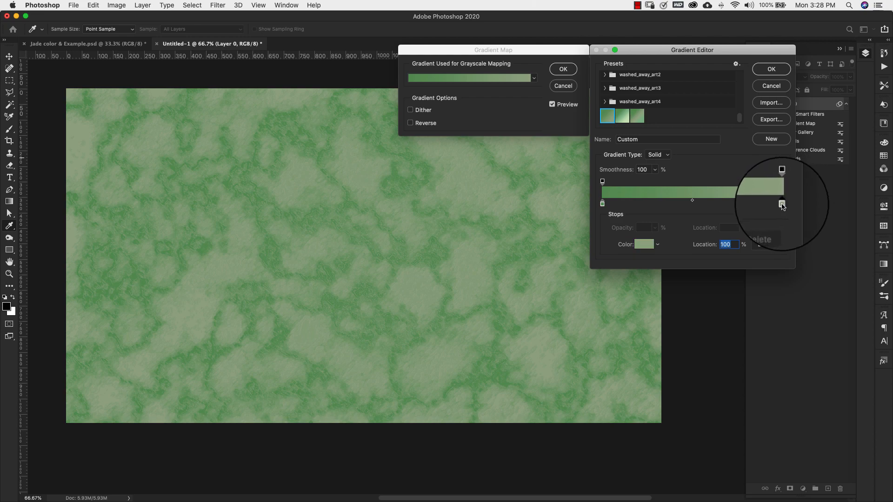
- Set the right stop to pale sage green #96a888 and apply the green gradient map
left_click(644, 245)
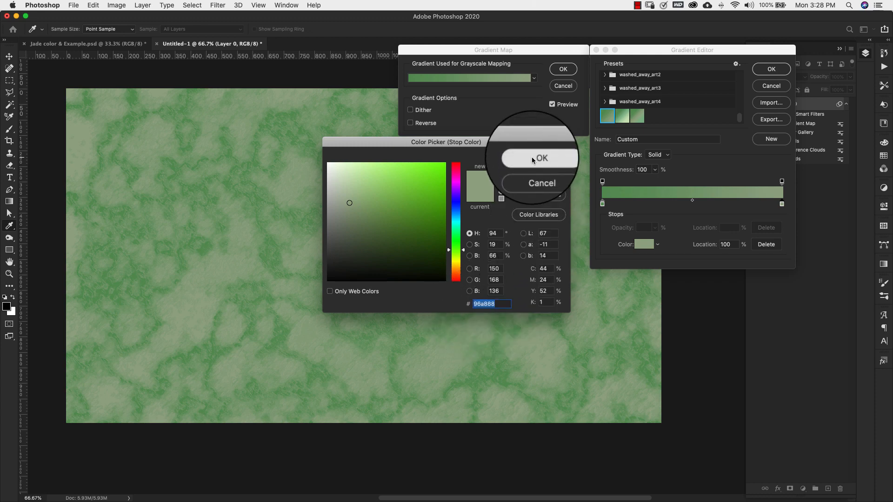
left_click(540, 158)
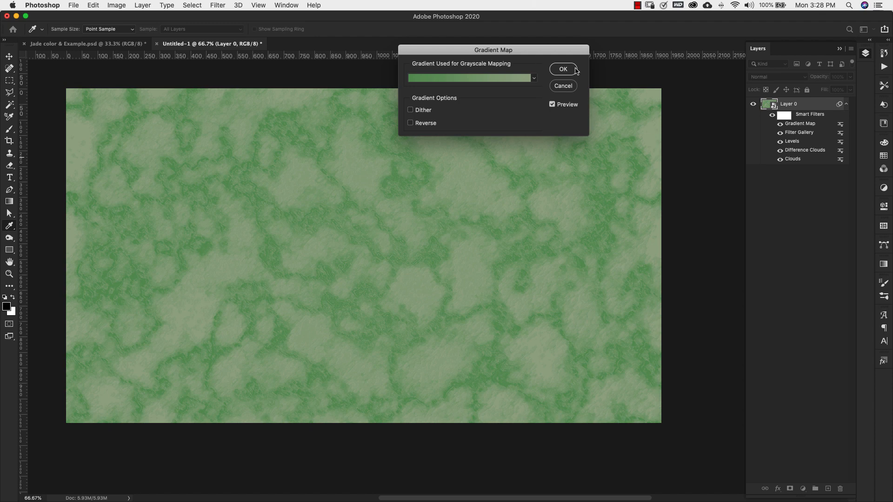
left_click(562, 69)
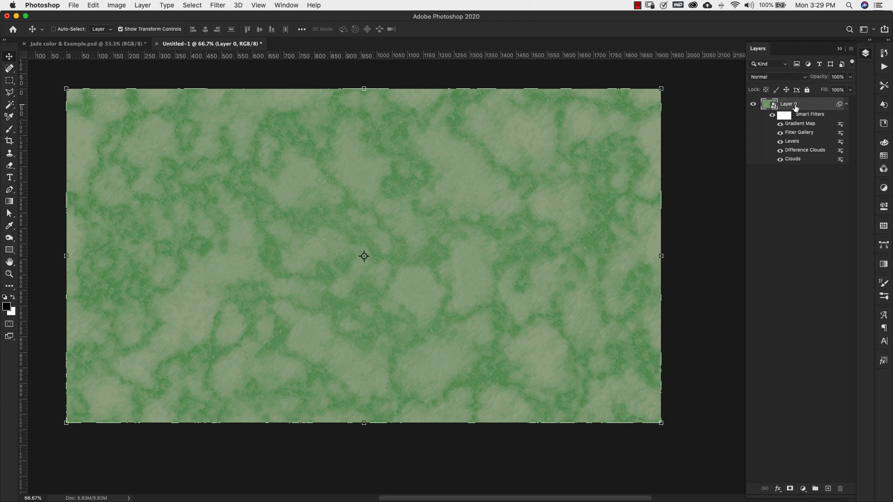
- Duplicate the jade layer as Middle and Top, and rename the original layer Bottom
right_click(788, 103)
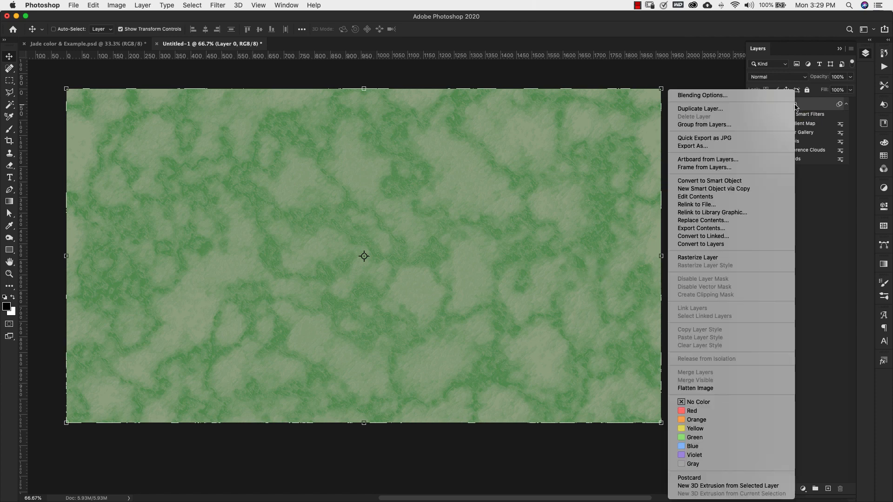
left_click(699, 108)
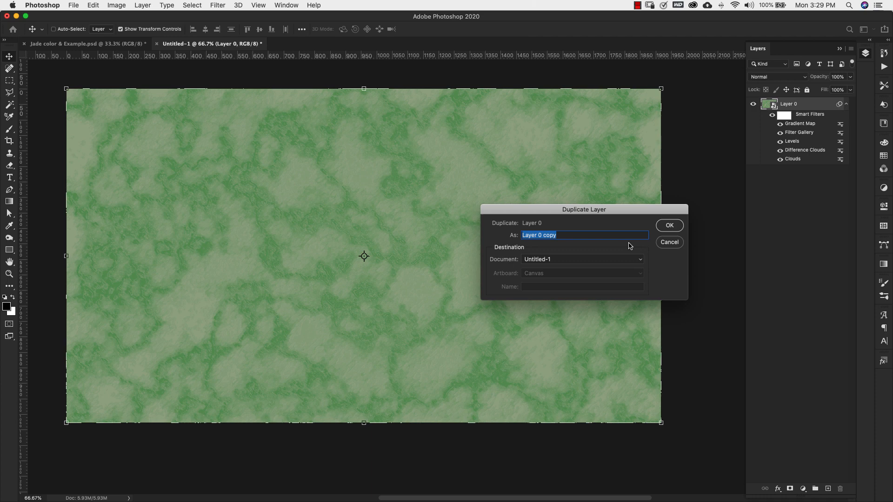
type("Middle")
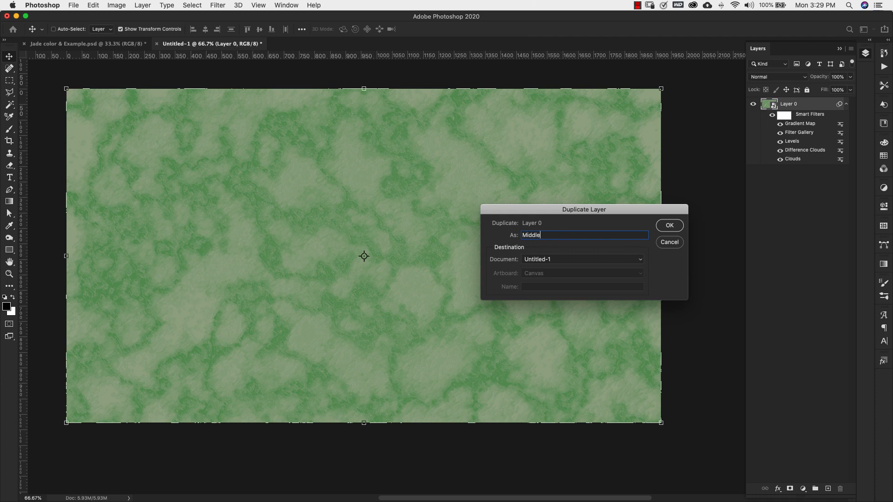
left_click(668, 225)
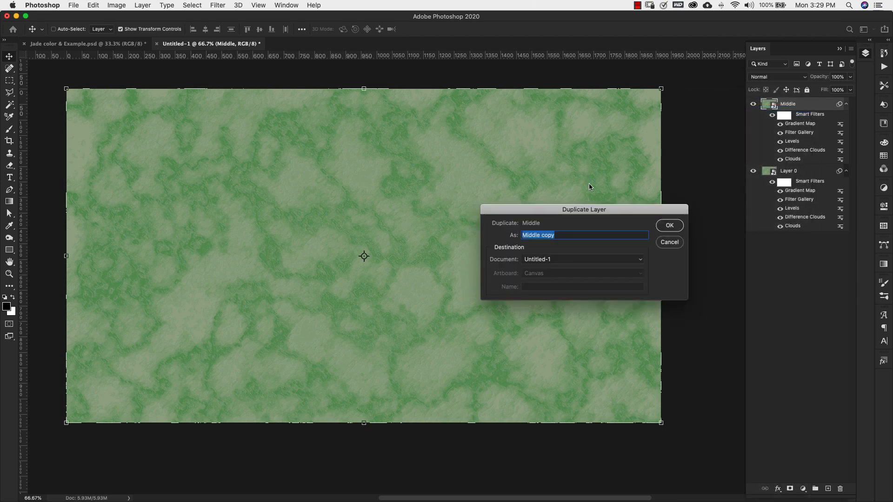
type("Top")
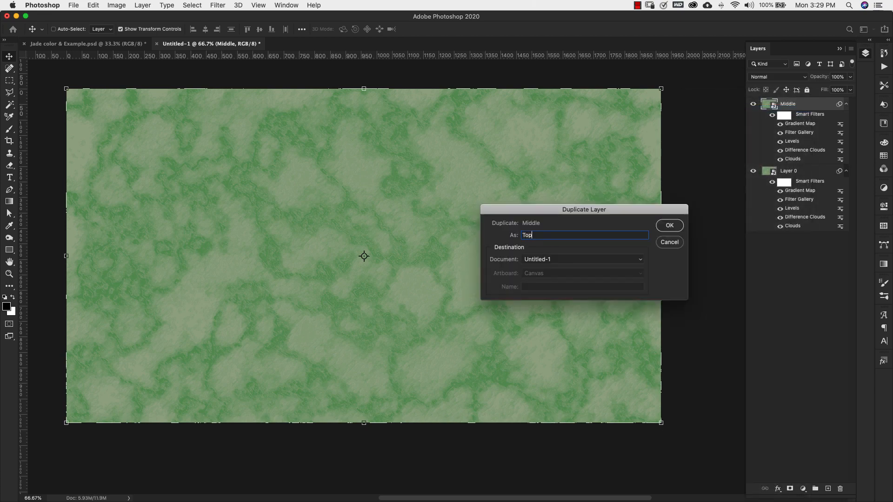
left_click(669, 225)
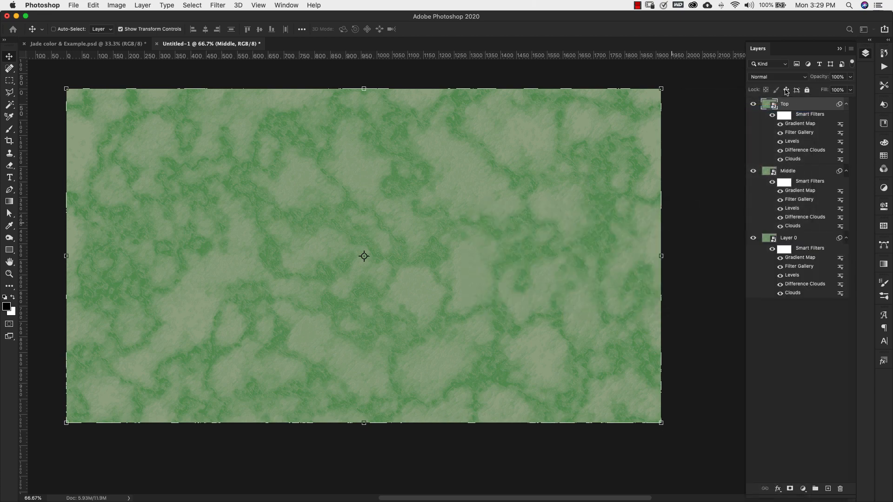
left_click(789, 237)
type("Bottom")
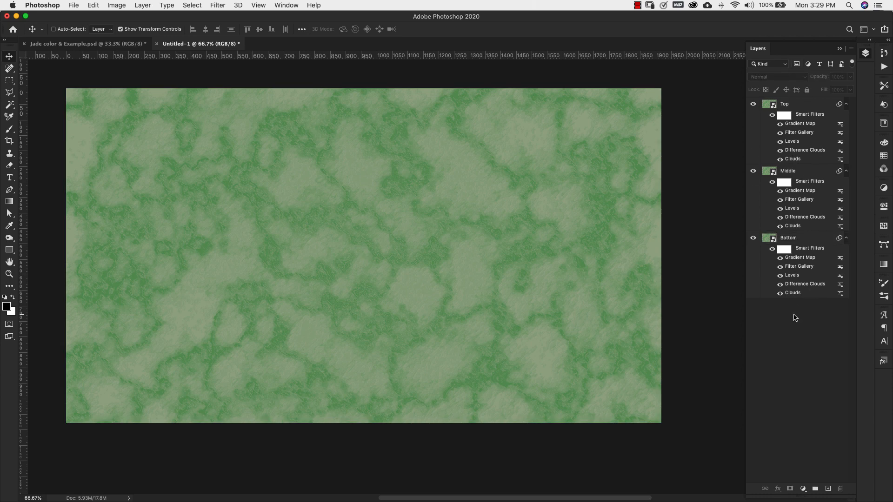
mouse_move(797, 266)
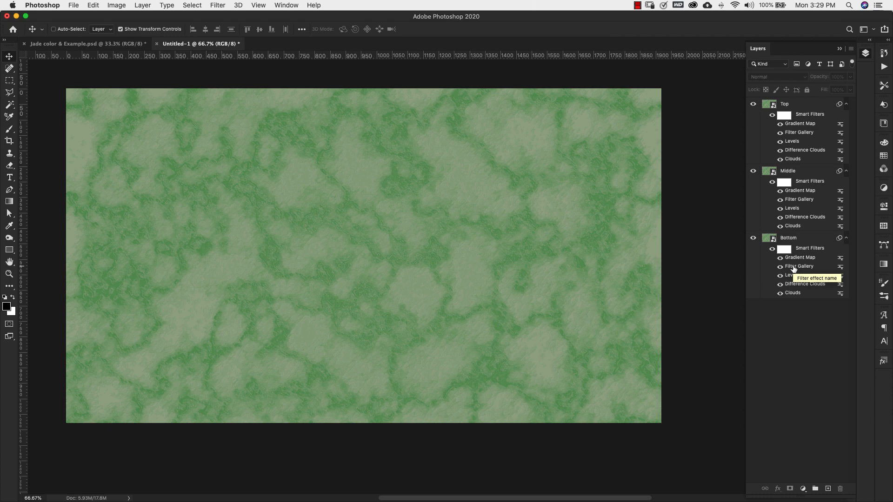
mouse_move(798, 266)
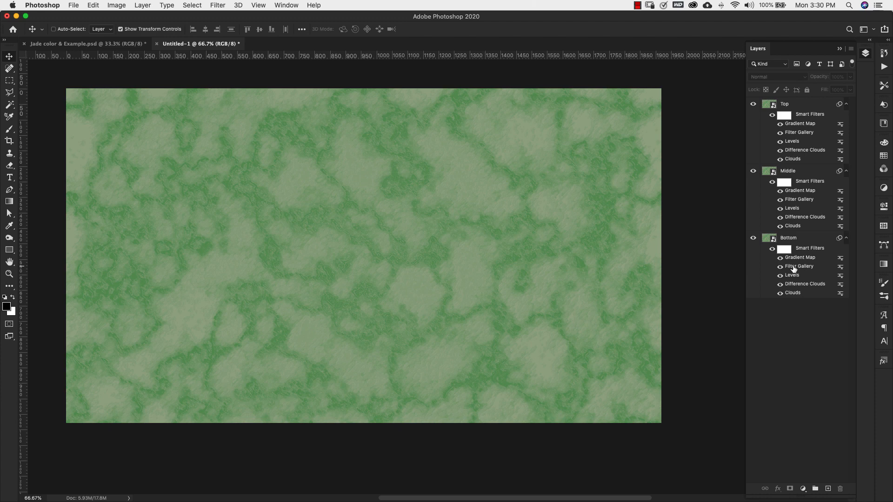
mouse_move(796, 260)
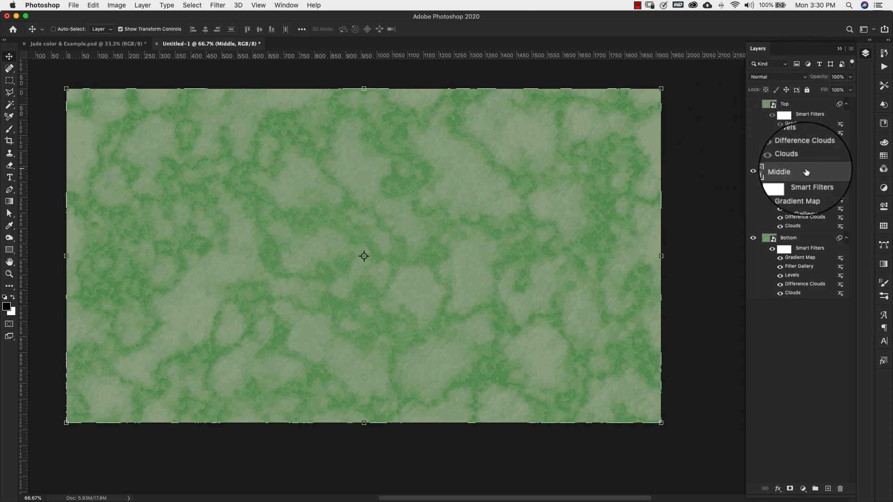
- Select the Middle layer to blend it in Soft Light
left_click(779, 76)
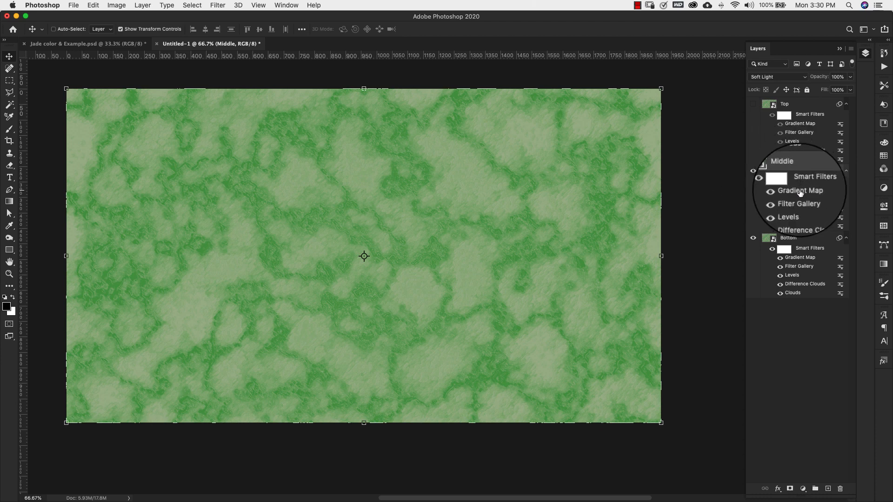
- Re-edit Middle's gradient map to three stops: #5b9258, #82b58a at 41% and #c9e2b7
double_click(799, 189)
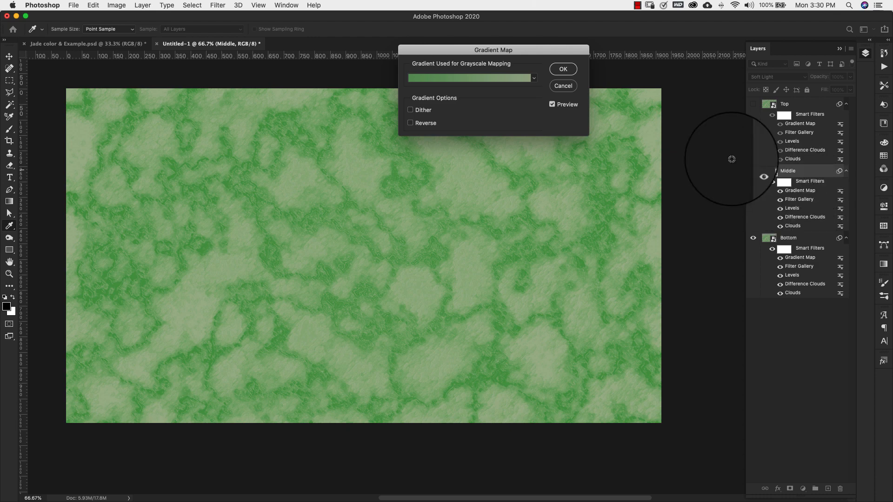
left_click(468, 79)
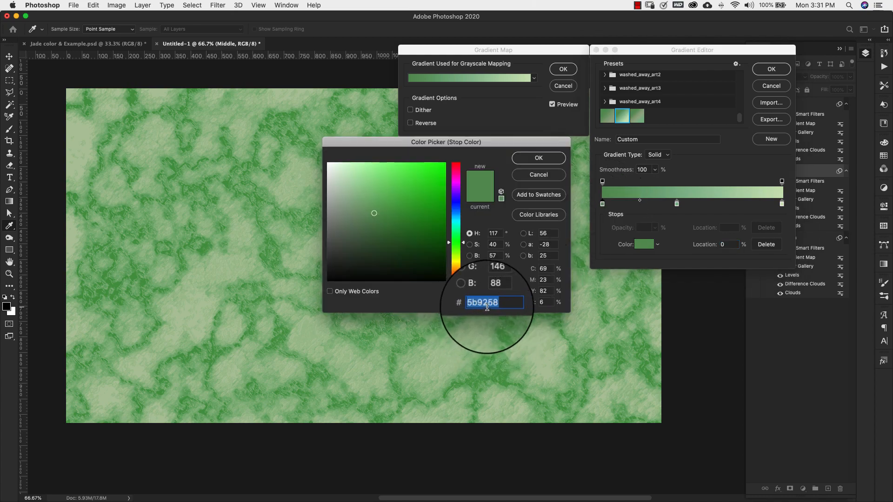
left_click(537, 158)
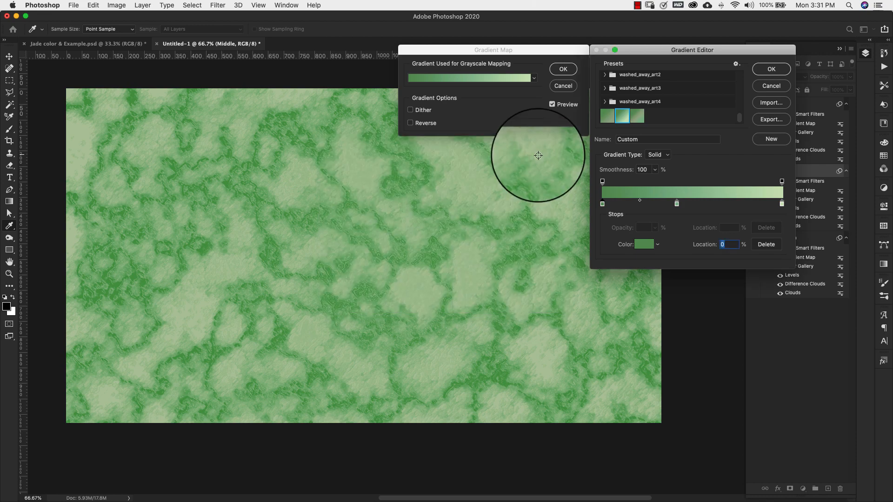
double_click(676, 202)
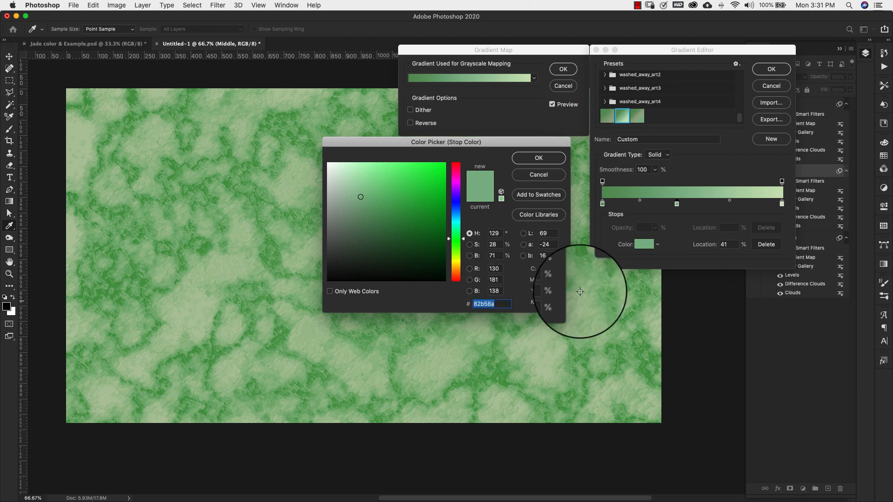
left_click(537, 158)
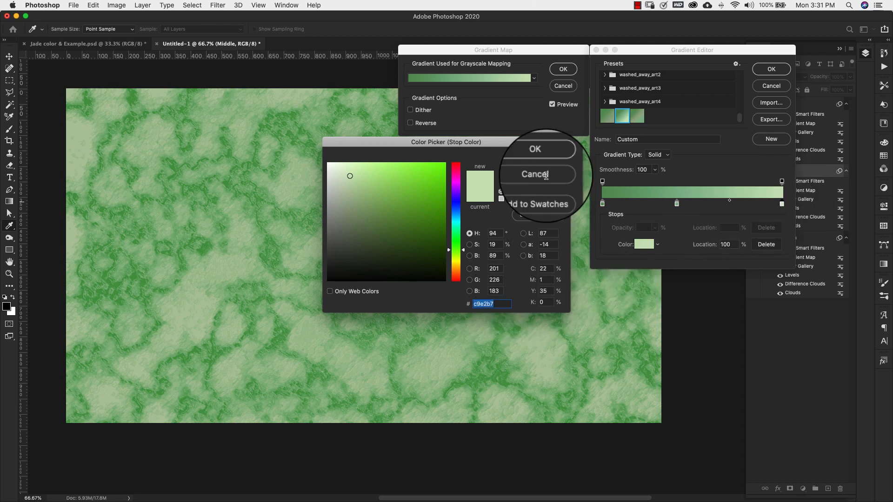
left_click(534, 149)
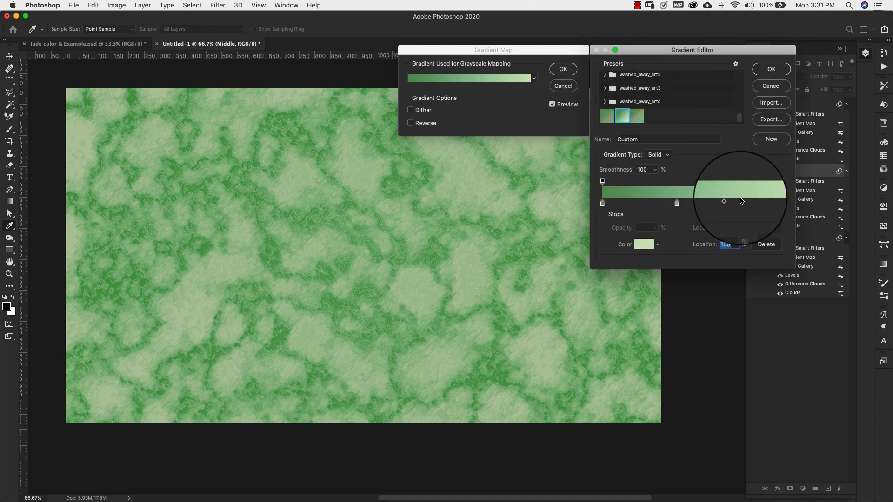
left_click(770, 68)
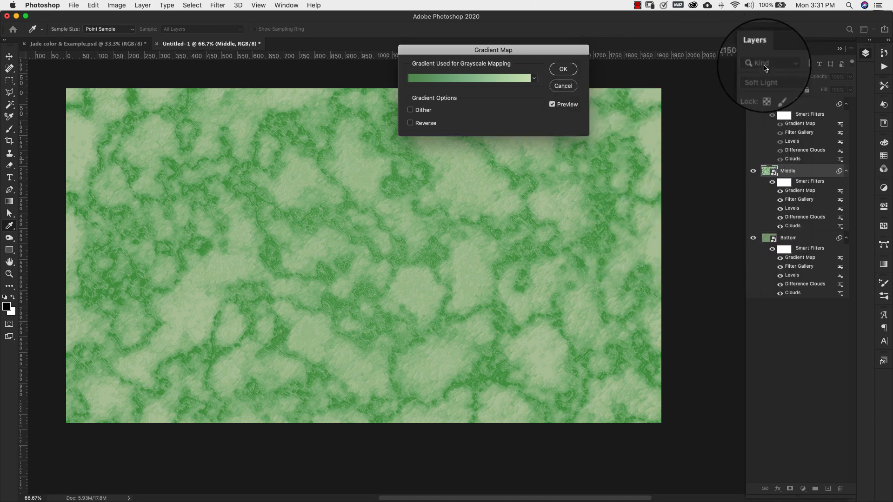
left_click(561, 69)
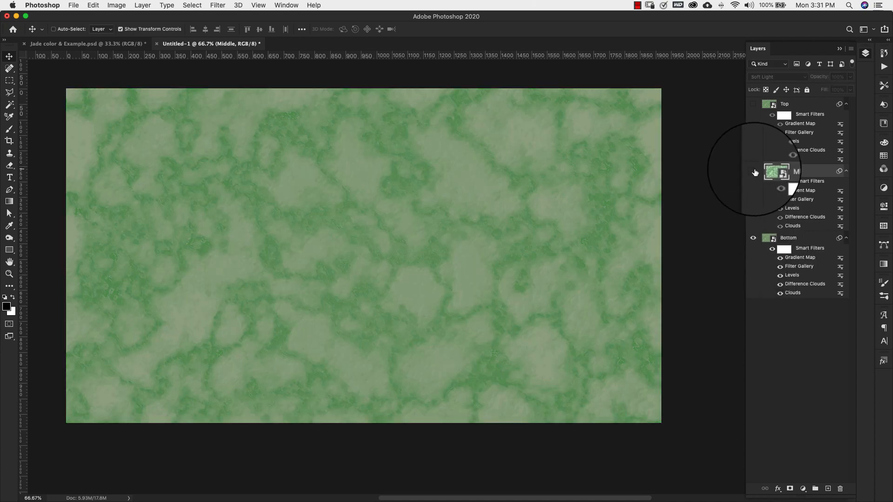
- Show the Middle layer again and dismiss the stacked smart filter warning
left_click(772, 172)
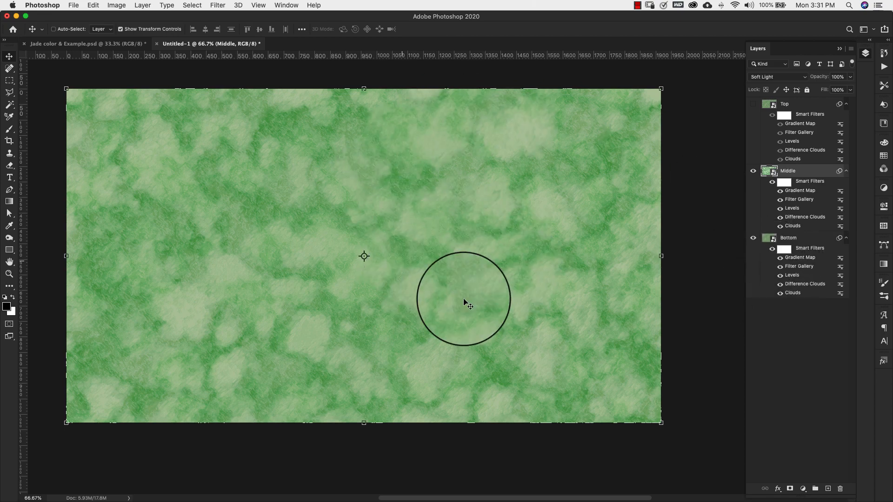
mouse_move(544, 292)
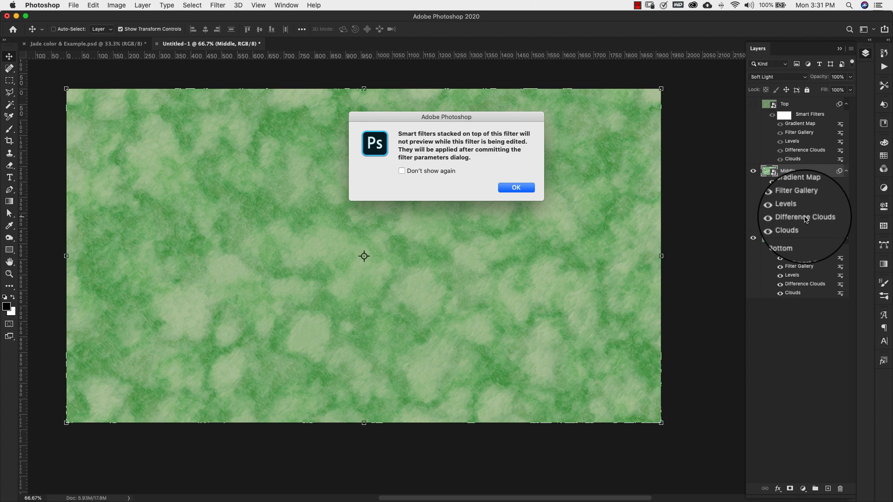
mouse_move(513, 187)
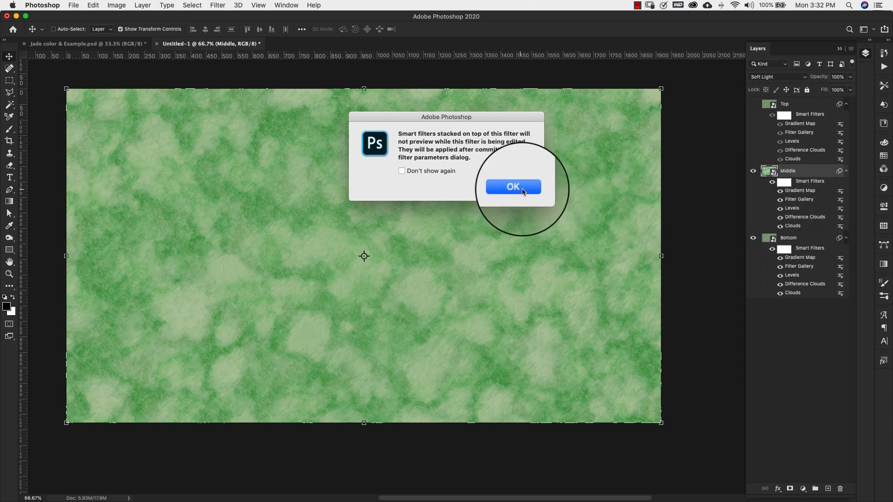
left_click(511, 187)
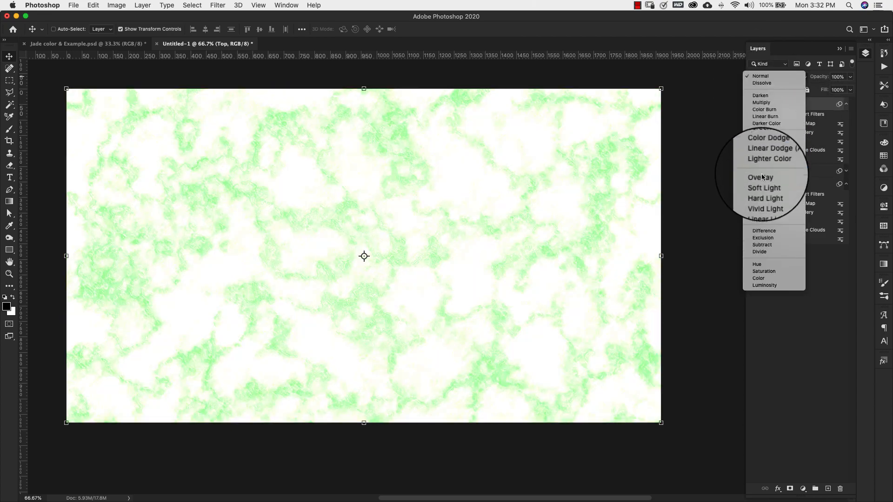
- Blend the Top layer and recolour its gradient stops to soft jade greens, sampling one from the texture
left_click(764, 186)
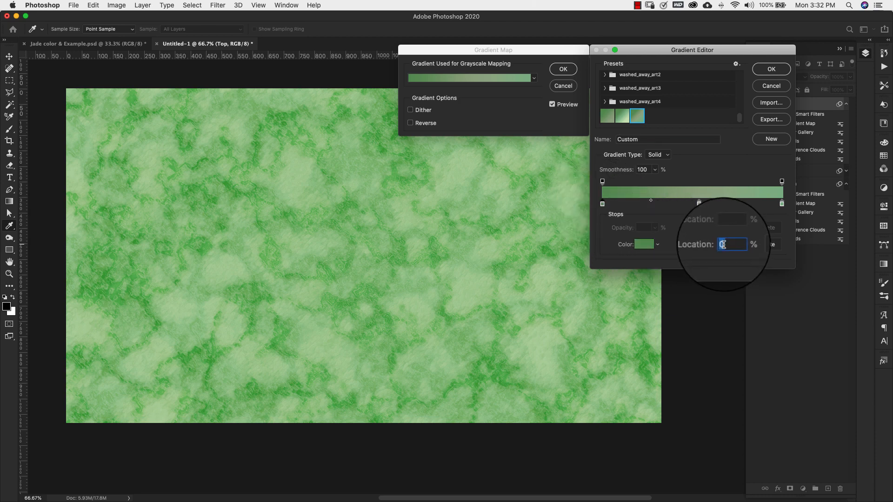
left_click(643, 245)
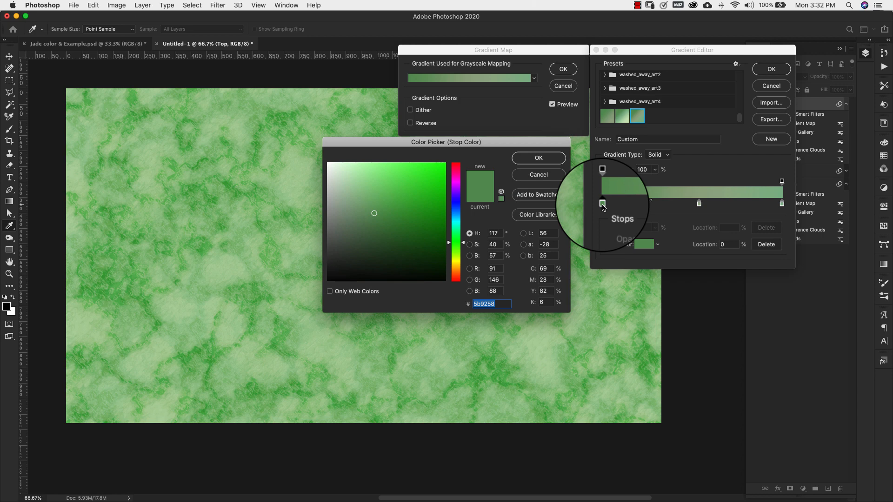
left_click(538, 158)
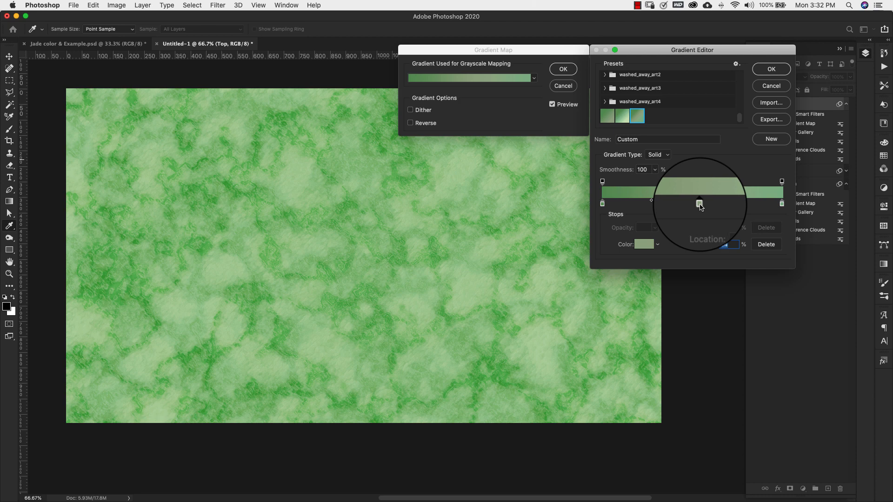
left_click(643, 245)
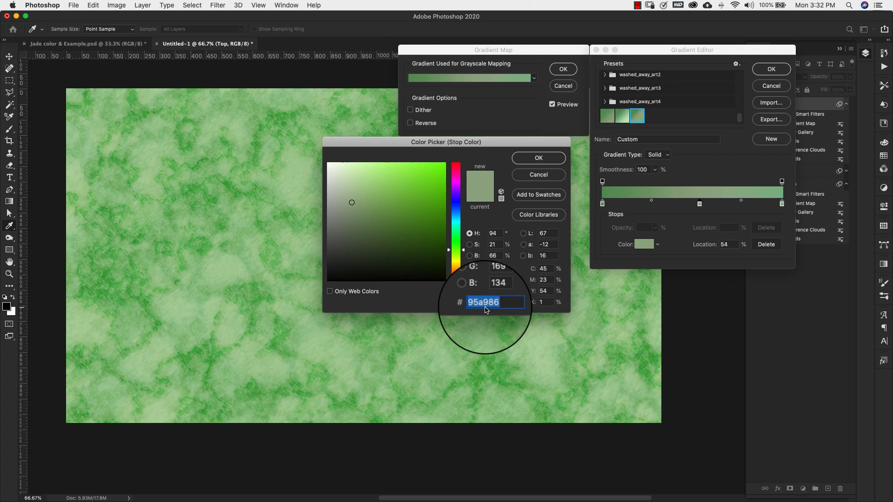
left_click(537, 158)
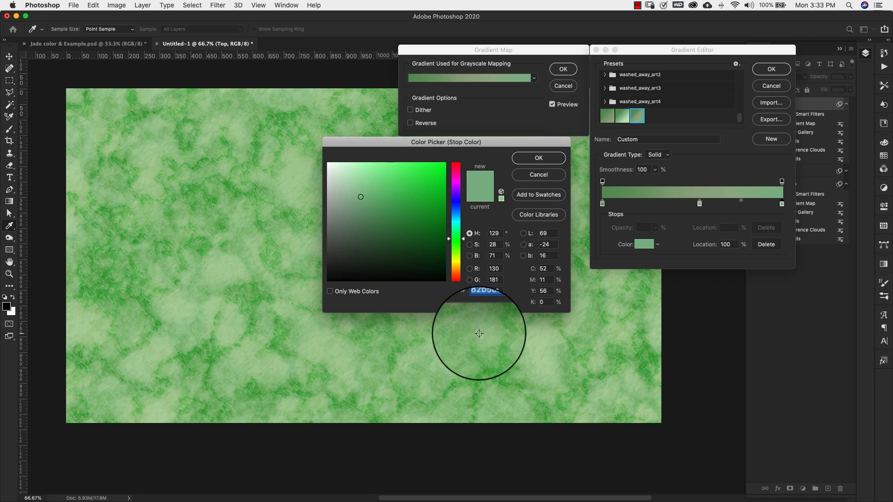
left_click(537, 158)
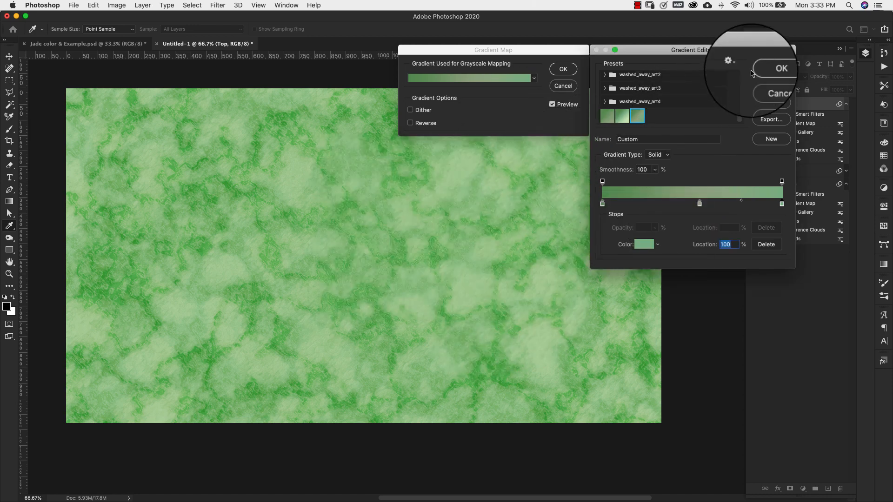
left_click(780, 68)
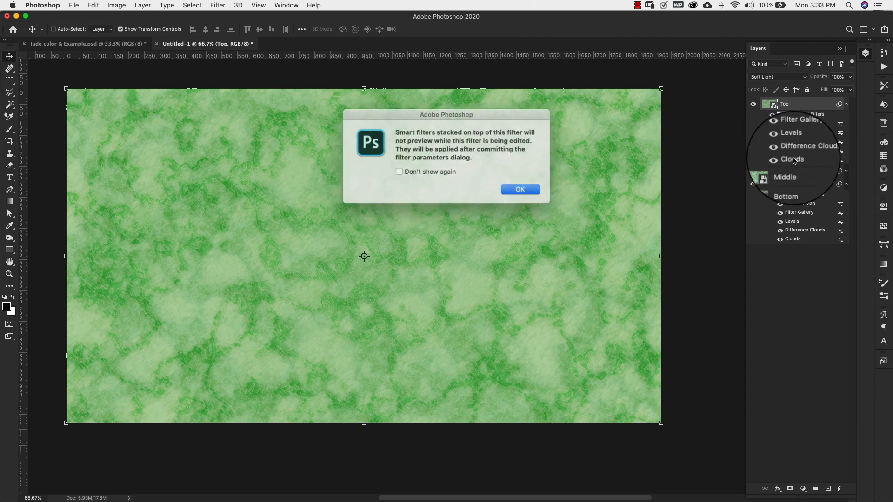
- Accept the gradient map edits and the smart filter preview warning on the Top layer
left_click(519, 189)
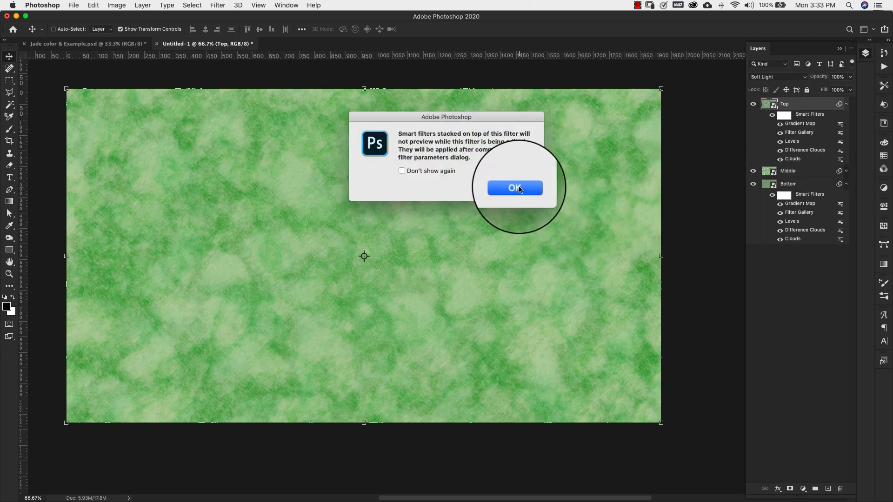
left_click(514, 188)
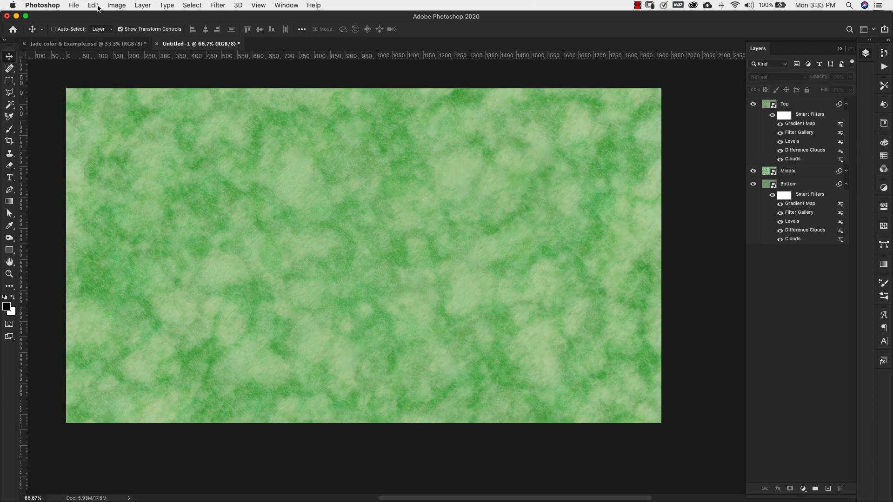
- Define the jade texture as a new pattern named Jade via Edit > Define Pattern
left_click(93, 6)
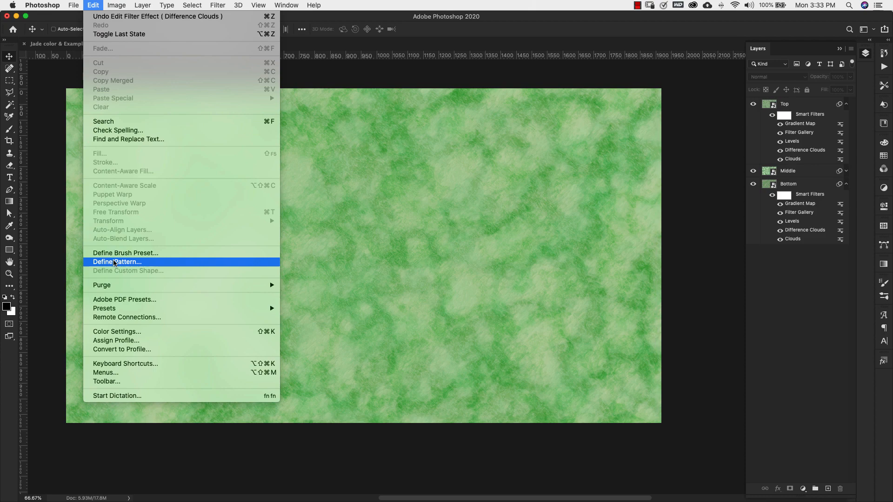
left_click(117, 261)
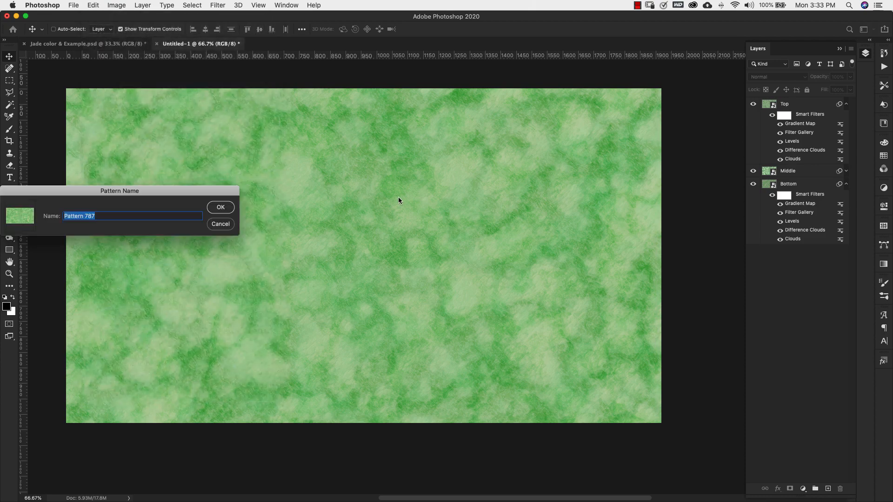
type("Jade")
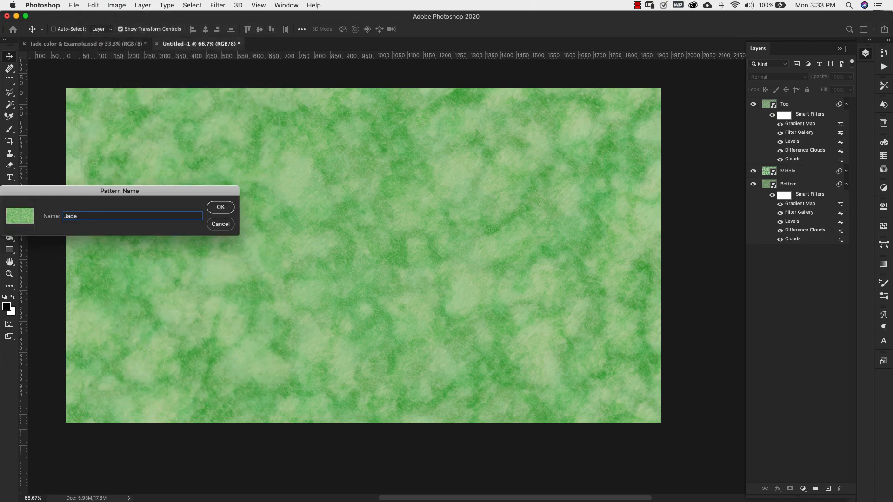
left_click(221, 206)
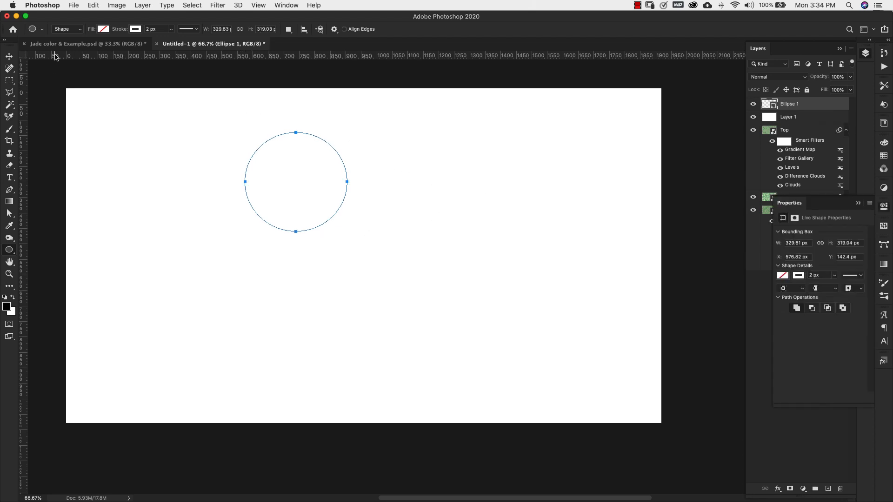
- Give the drawn ellipse a green fill colour from the shape fill choices
left_click(103, 29)
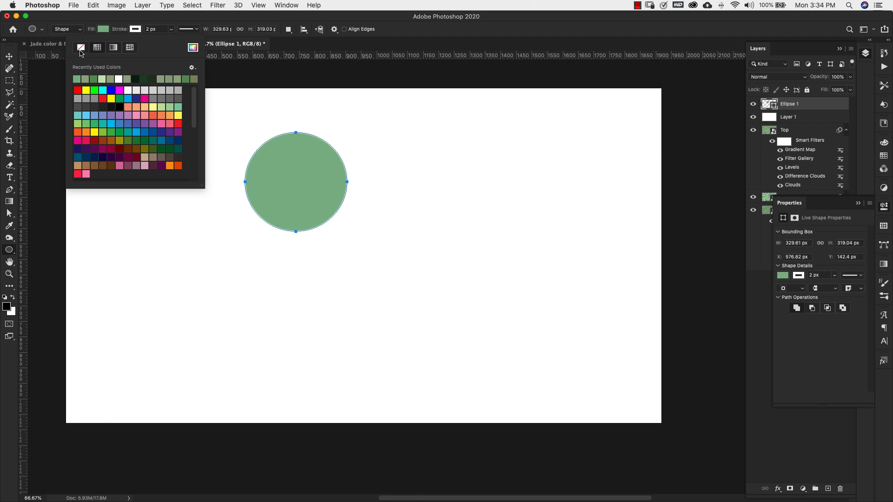
mouse_move(856, 206)
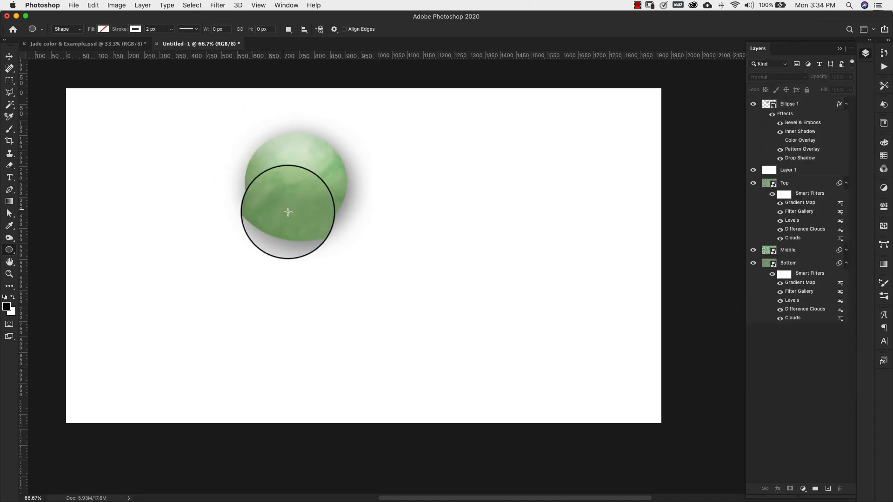
left_click_drag(287, 211, 382, 216)
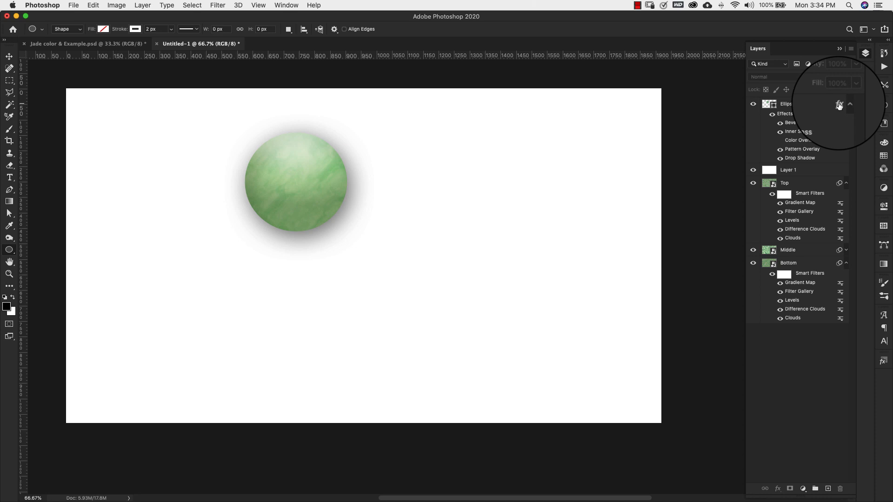
left_click(838, 105)
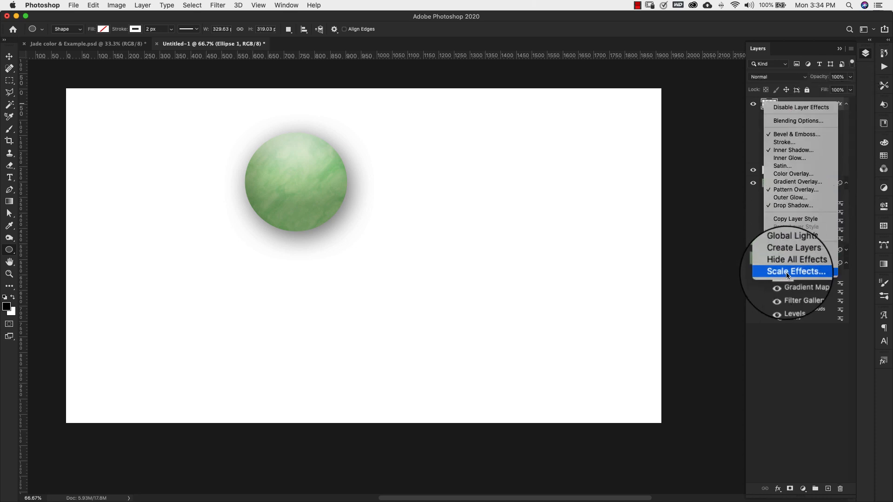
left_click(795, 271)
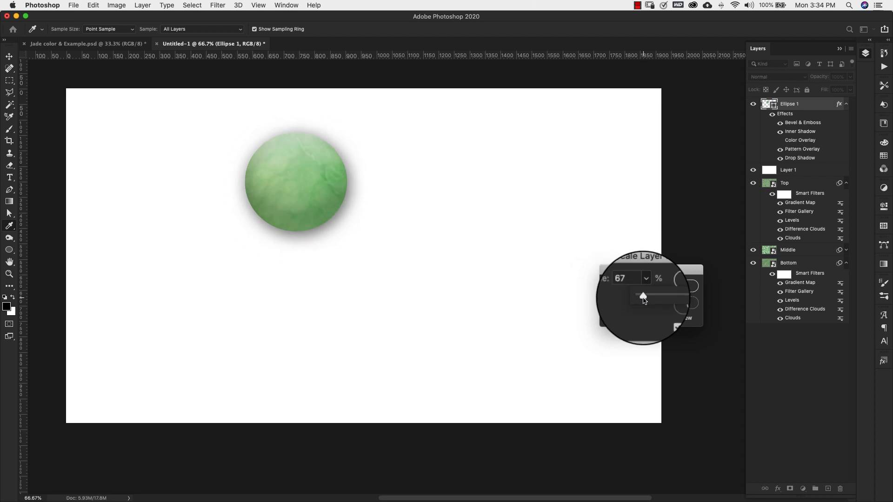
left_click_drag(666, 295, 640, 295)
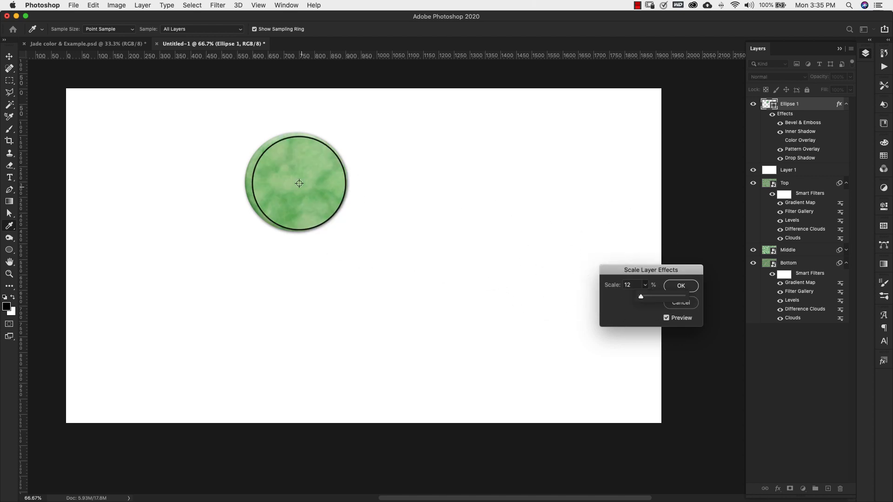
left_click_drag(640, 295, 642, 296)
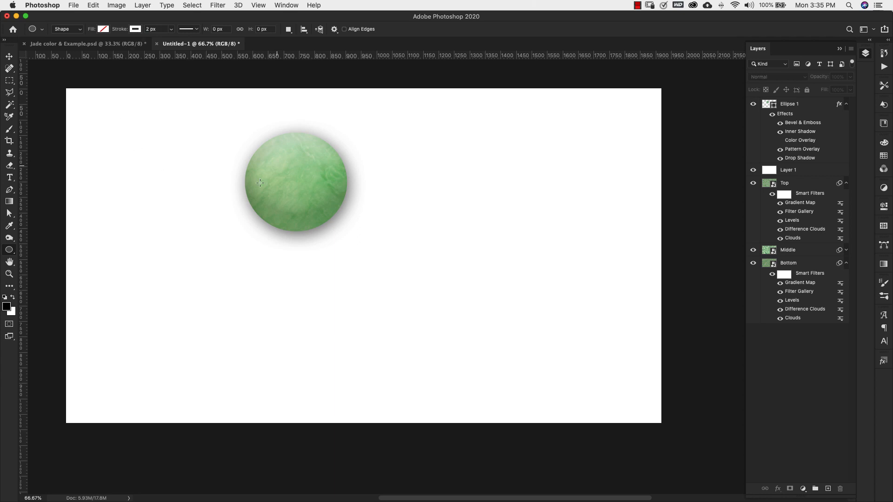
mouse_move(294, 206)
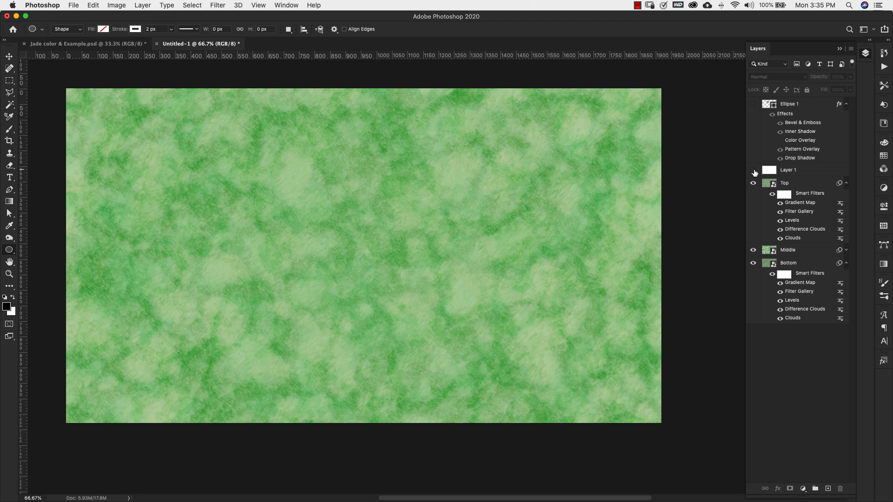
mouse_move(455, 198)
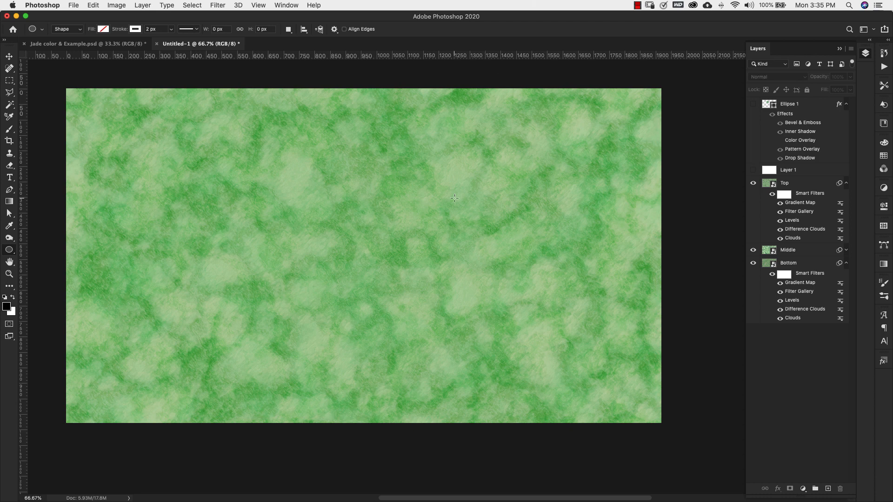
mouse_move(452, 177)
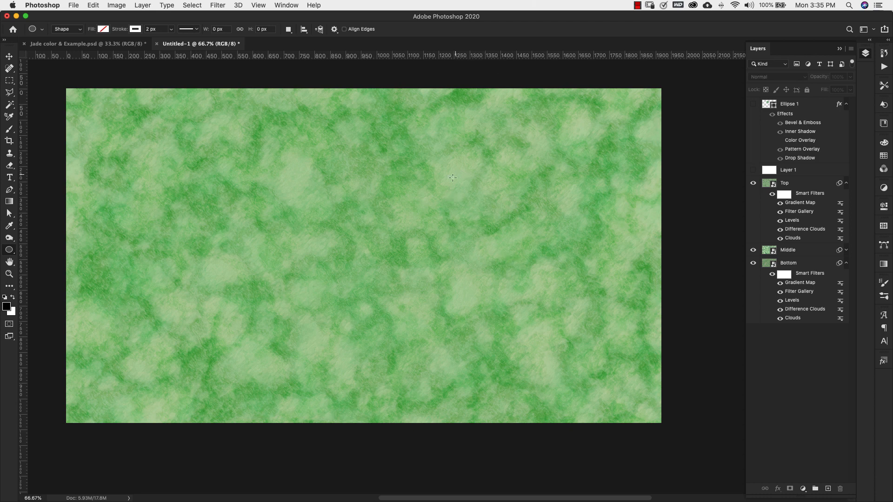
mouse_move(365, 289)
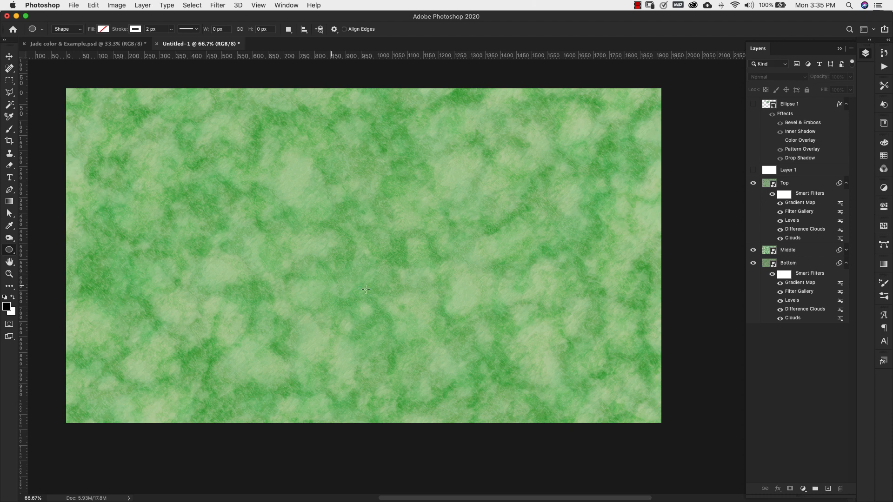
- Make the Ellipse 1 jade circle visible again over the jade background
left_click(753, 103)
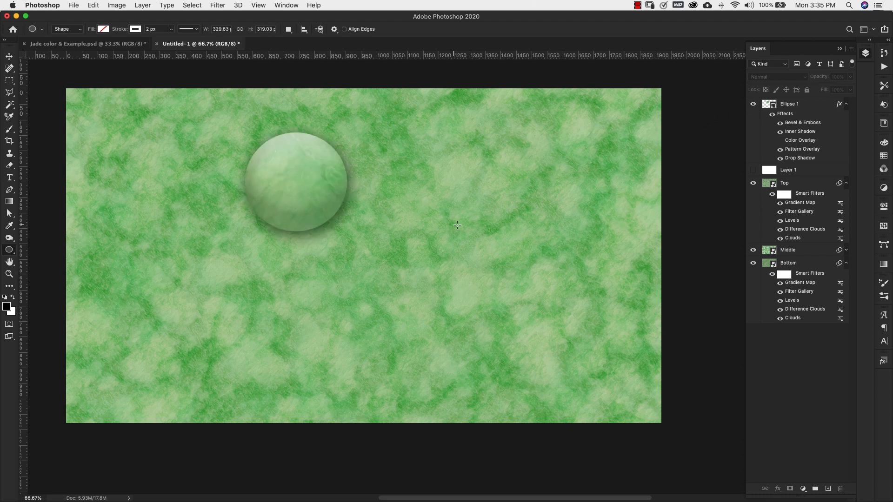
mouse_move(276, 159)
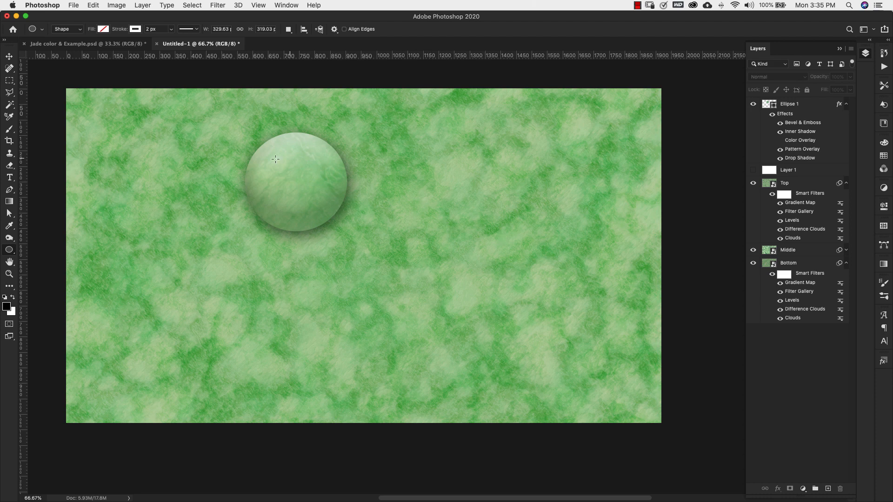
mouse_move(422, 215)
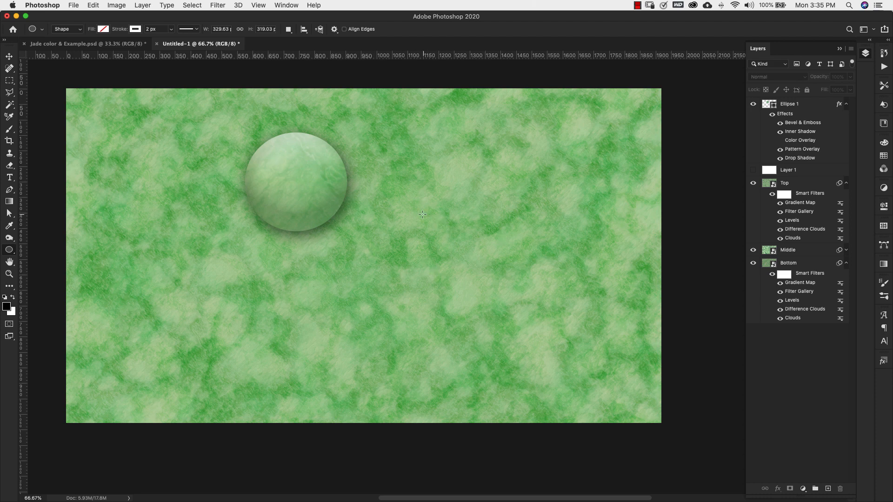
mouse_move(262, 196)
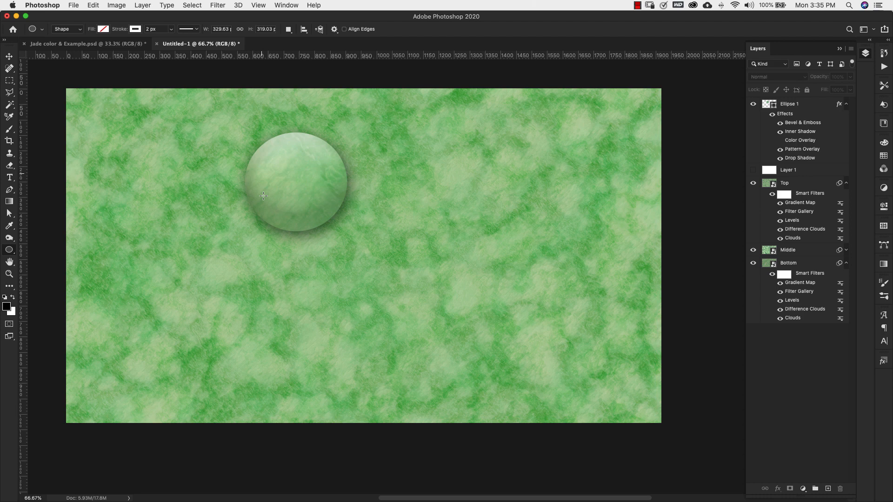
mouse_move(291, 188)
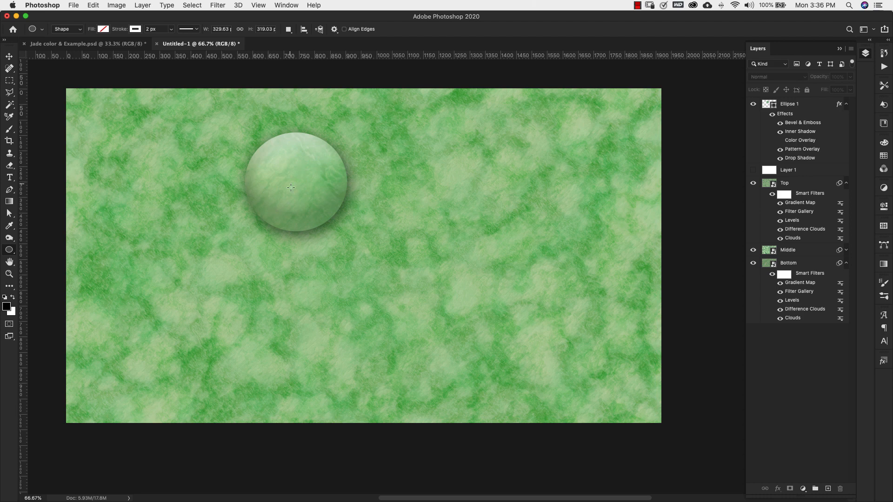
- Drag the circle's Pattern Overlay to a new position and accept it
double_click(800, 148)
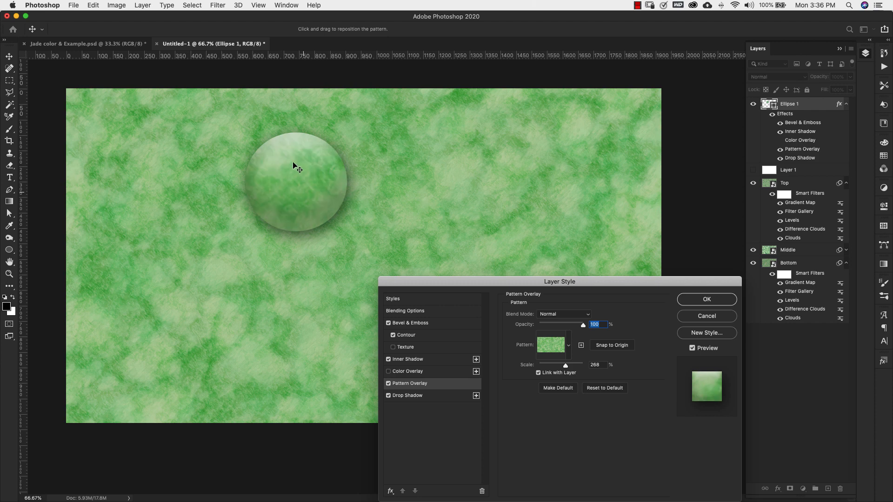
left_click_drag(299, 165, 291, 156)
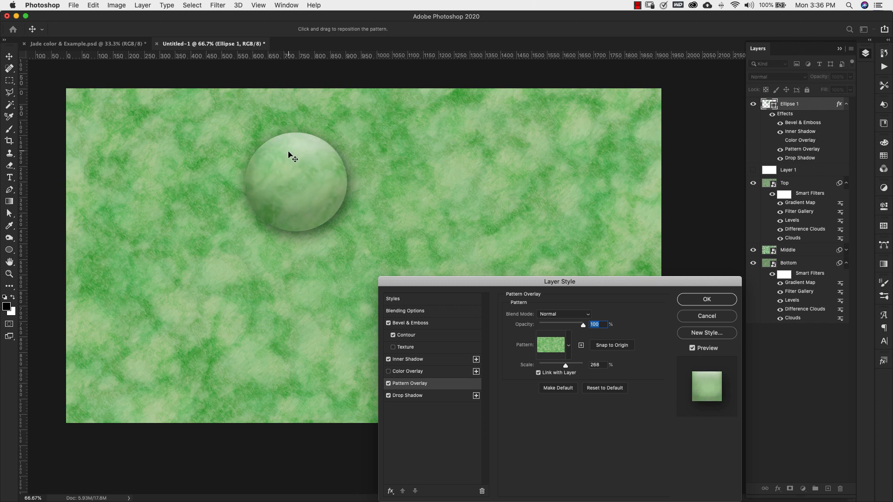
left_click(706, 299)
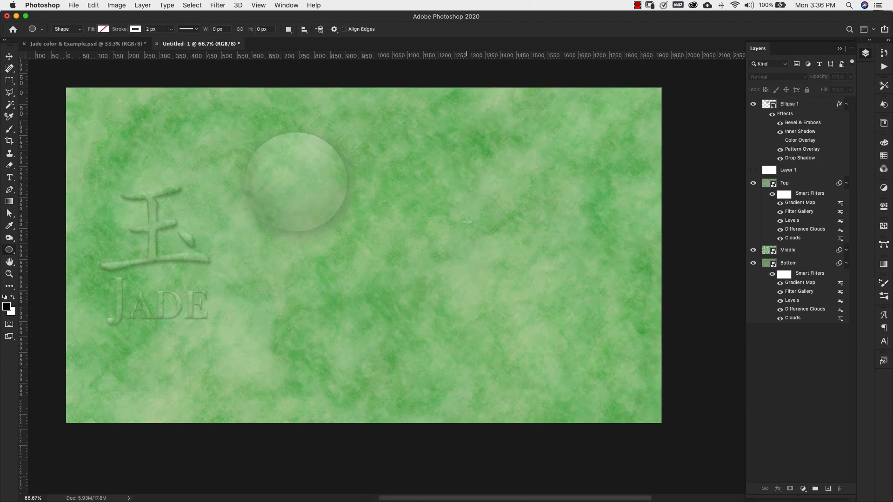